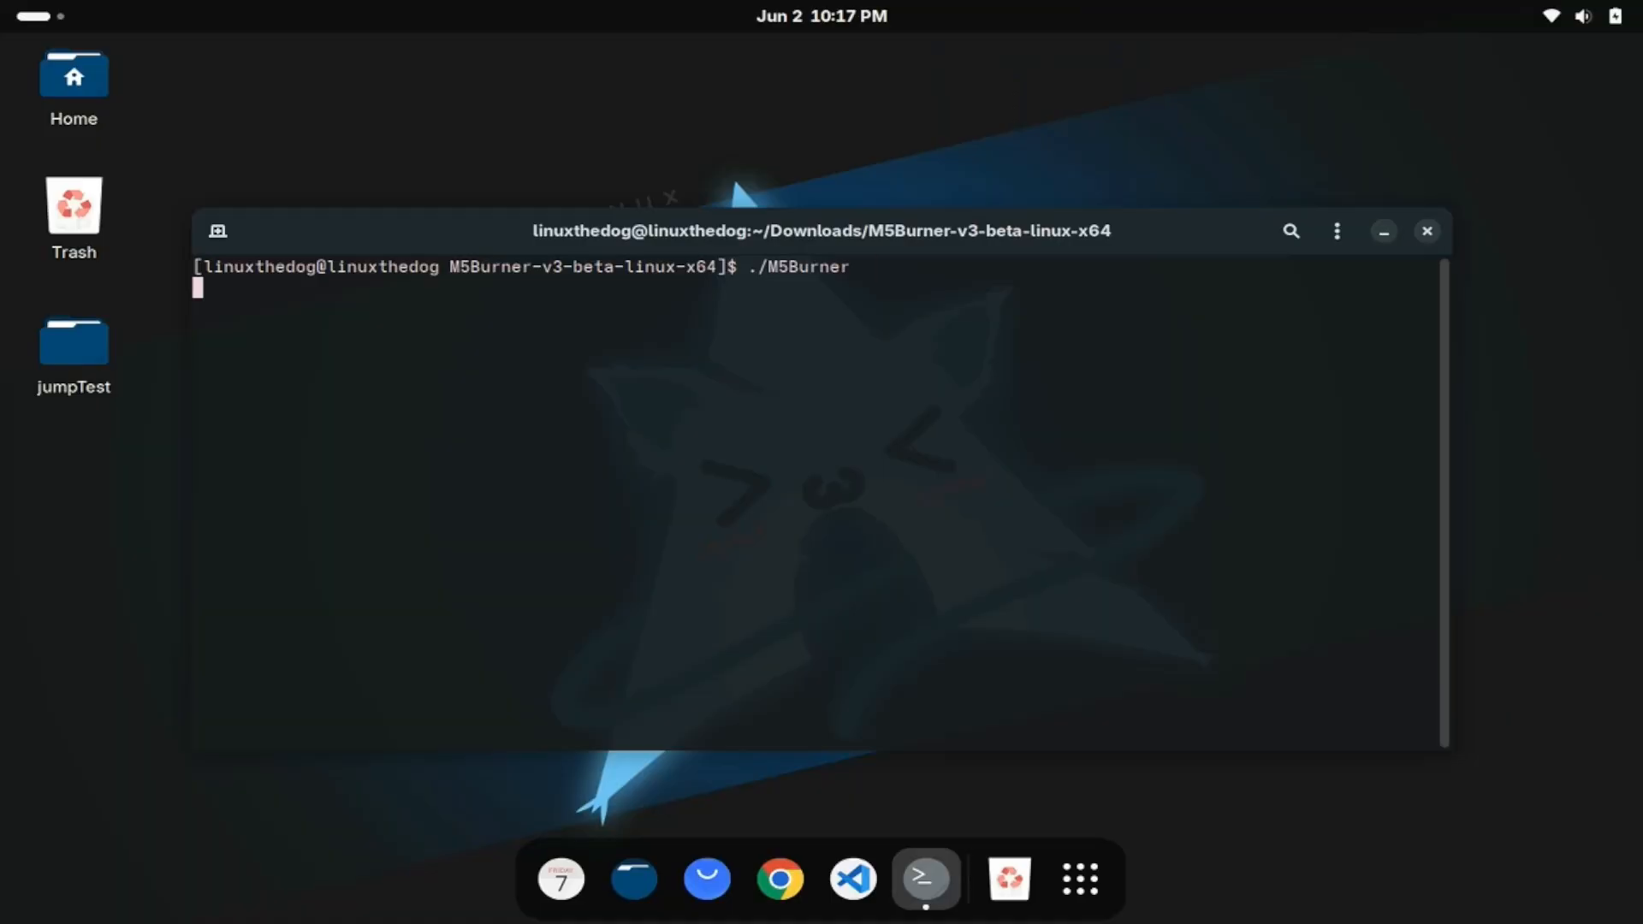
Step: Run ./M5Burner from the extracted M5Burner-v3-beta-linux-x64 folder
key(Return)
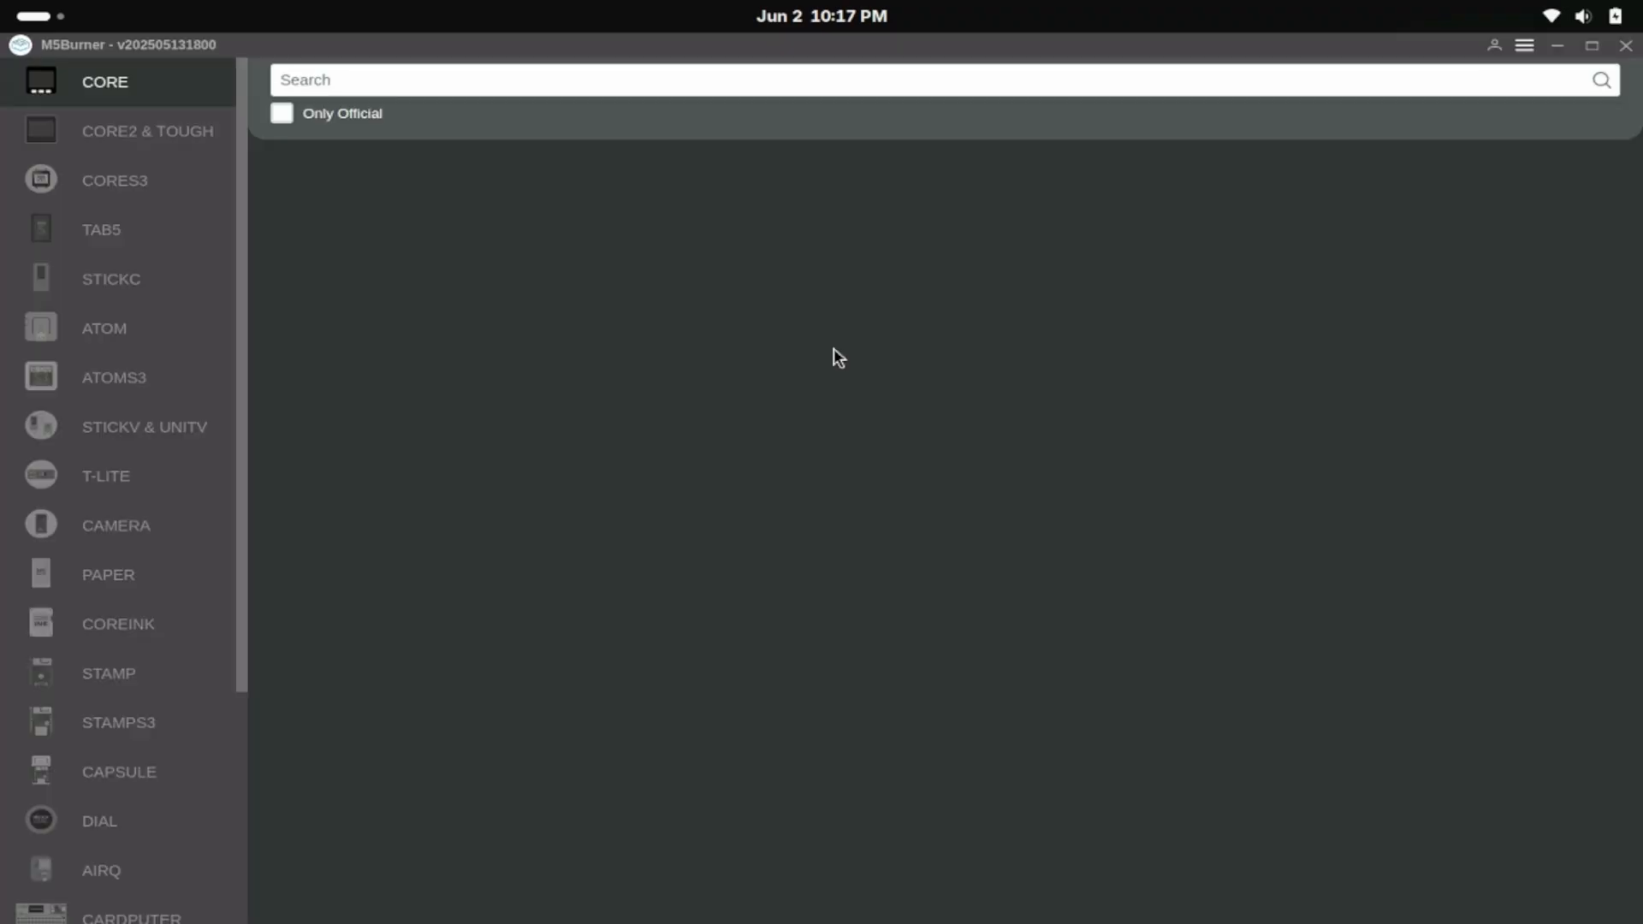
Step: Show the STICKC firmware catalog and scroll to the M5StickCPlus-FactoryTest entry
click(109, 279)
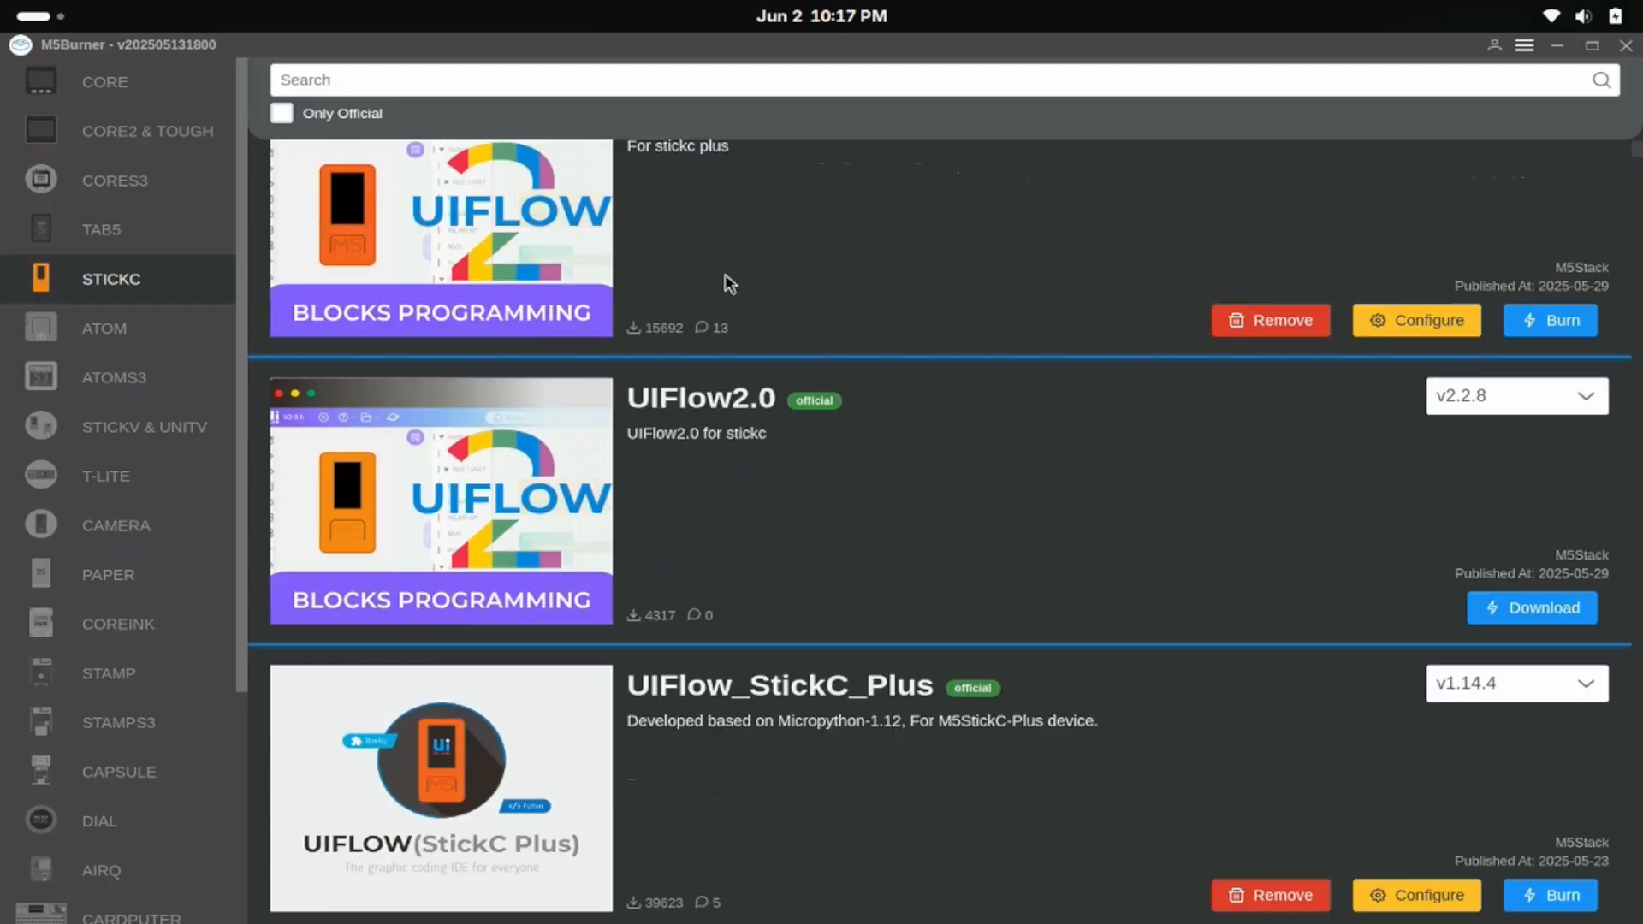
scroll(down, 3)
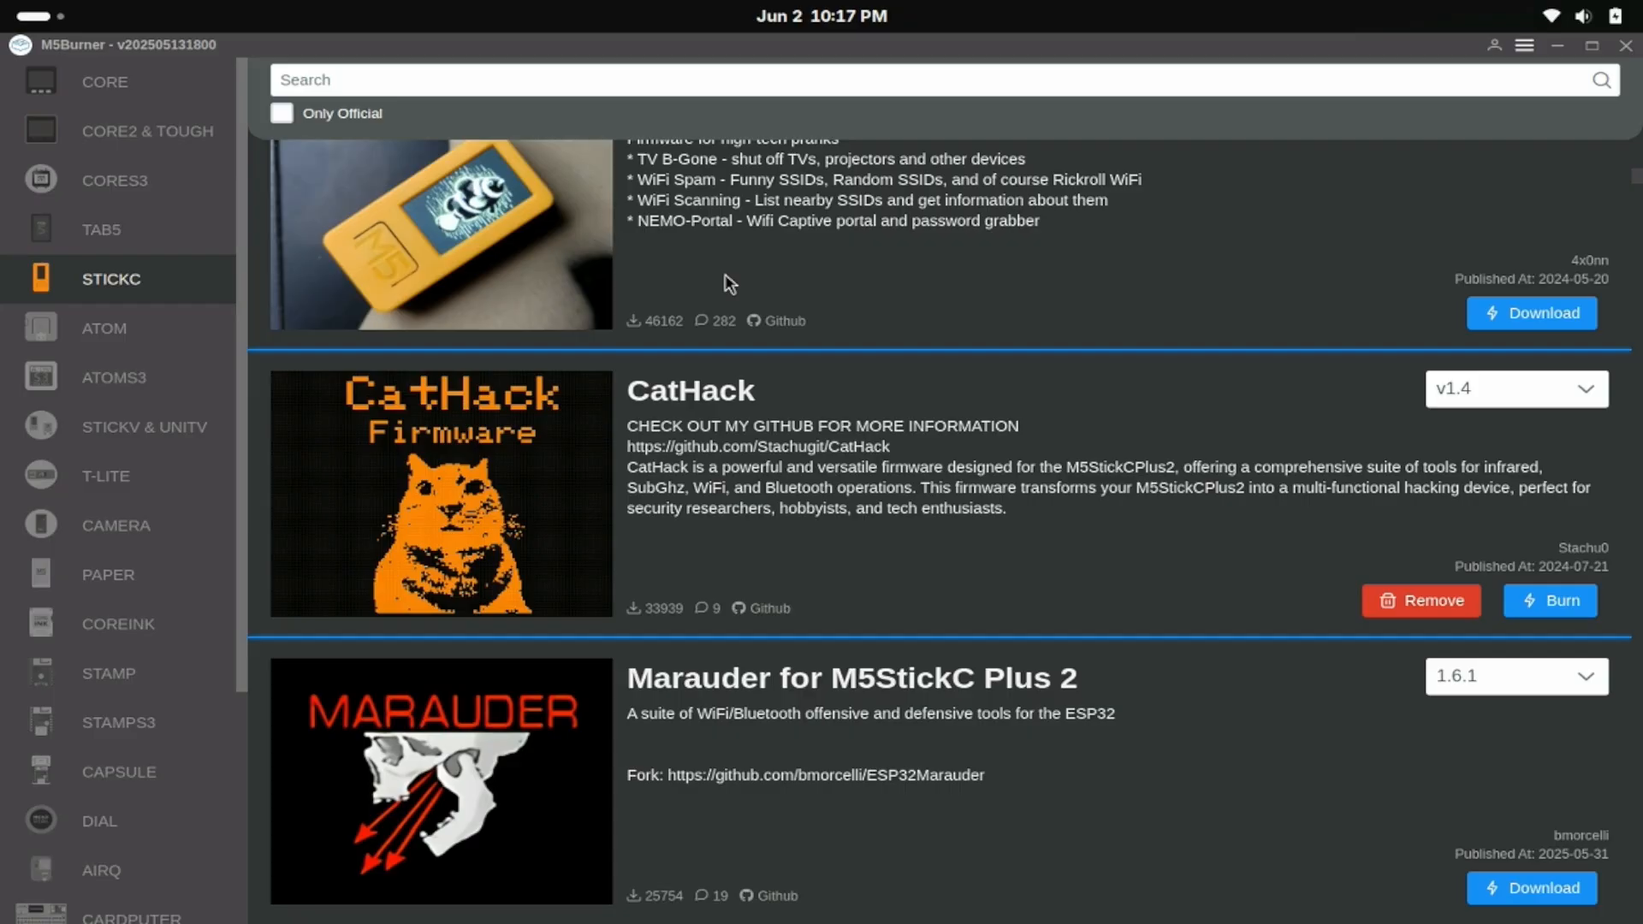
scroll(down, 3)
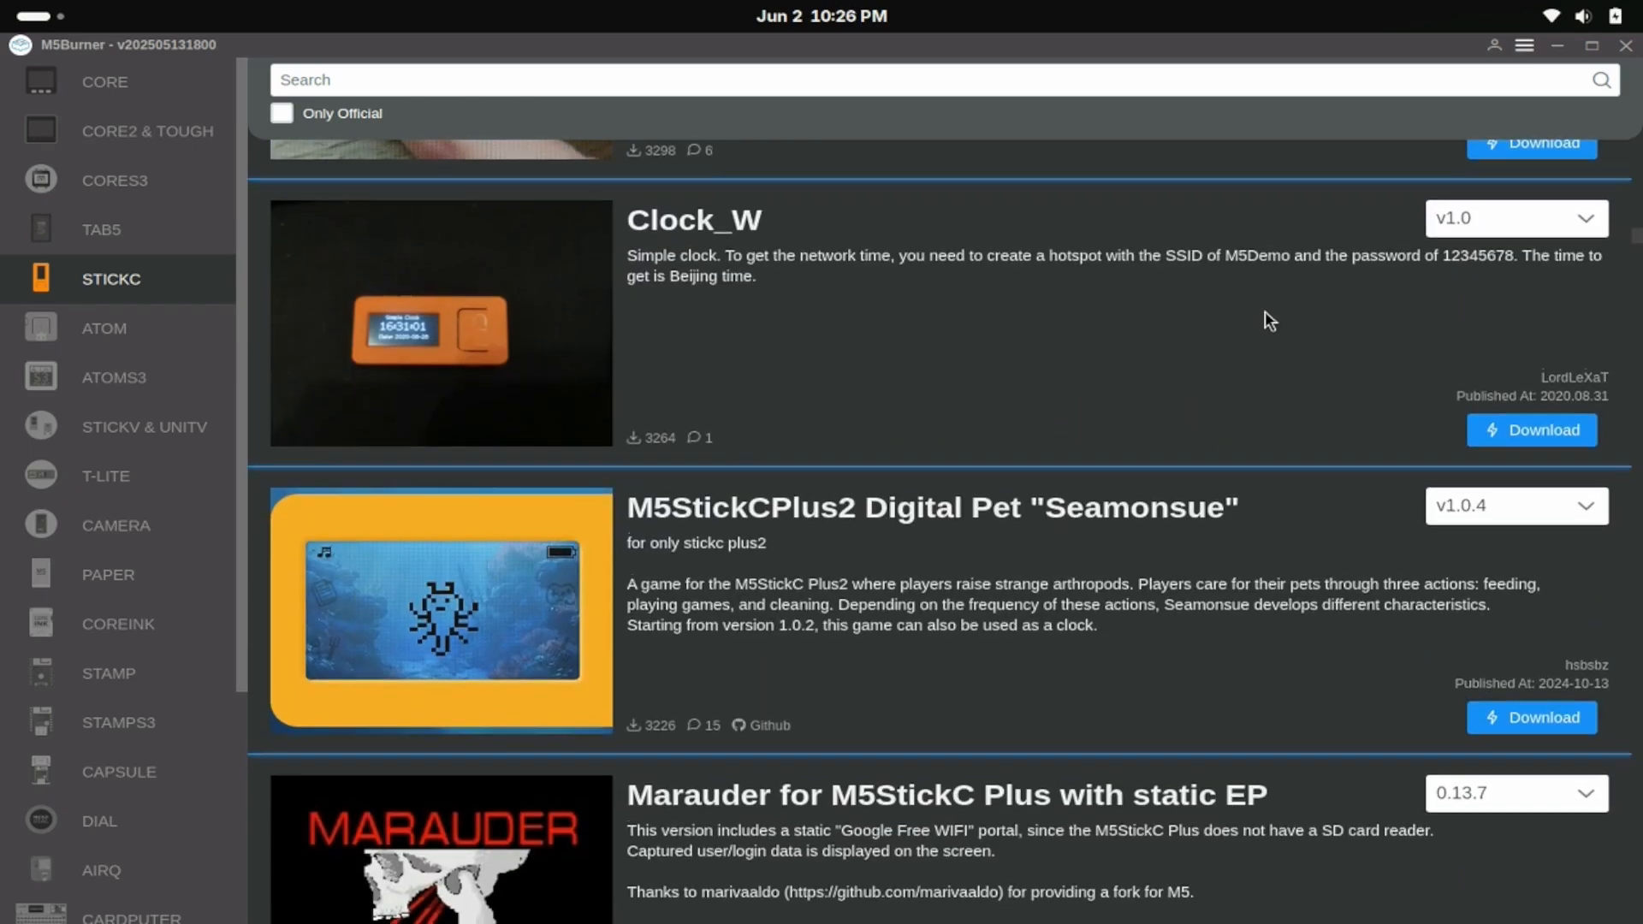
scroll(down, 3)
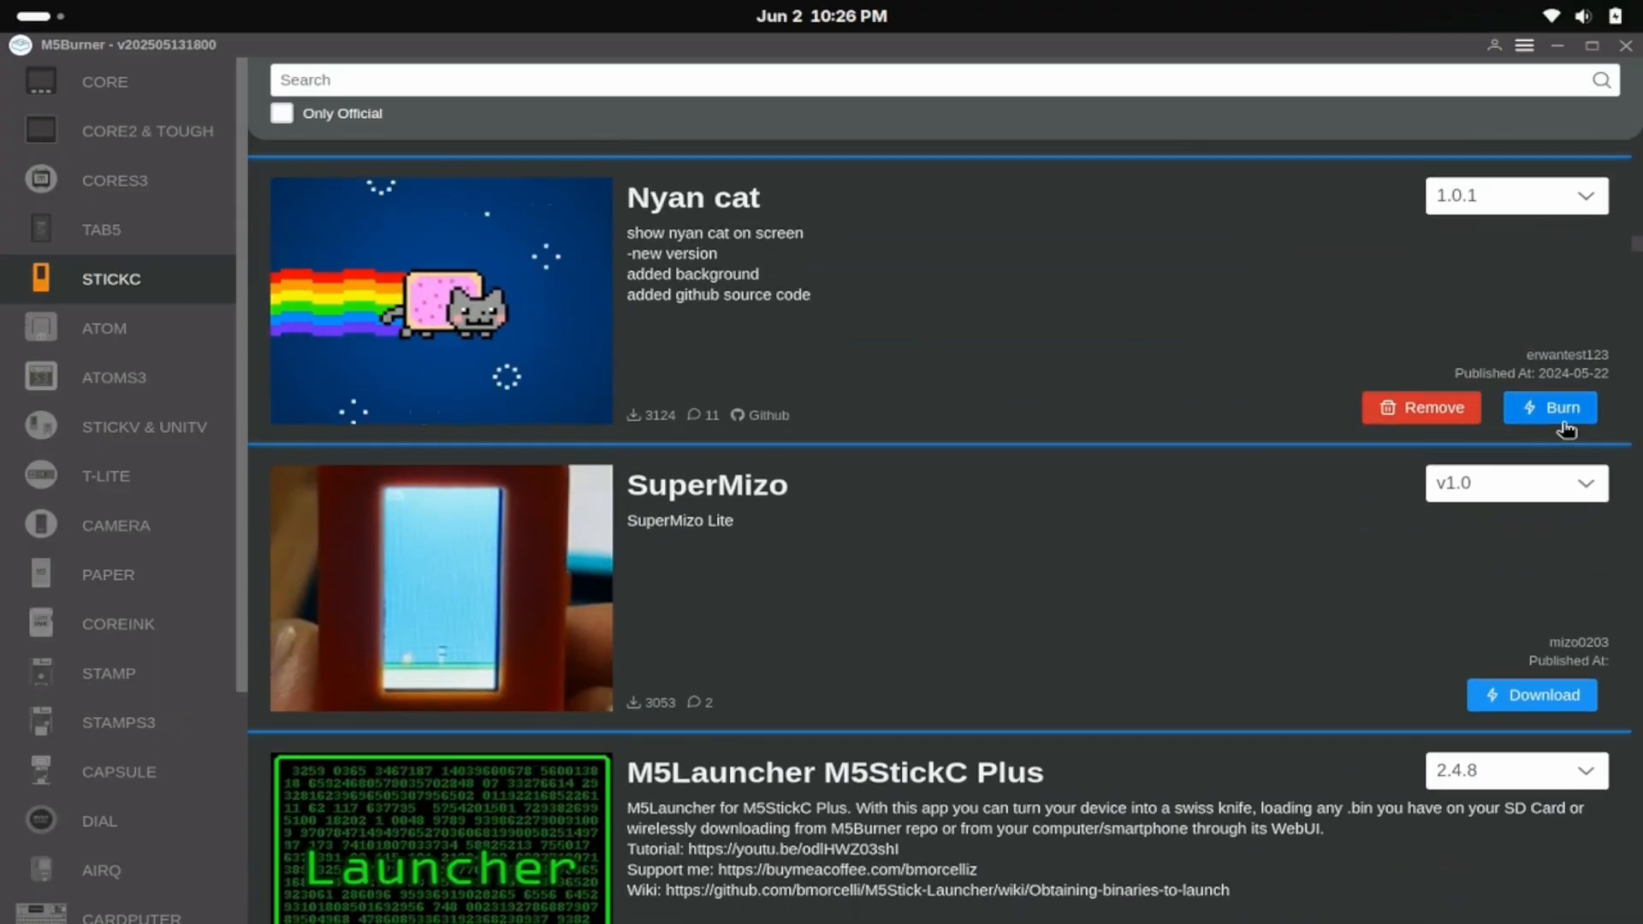
click(1551, 408)
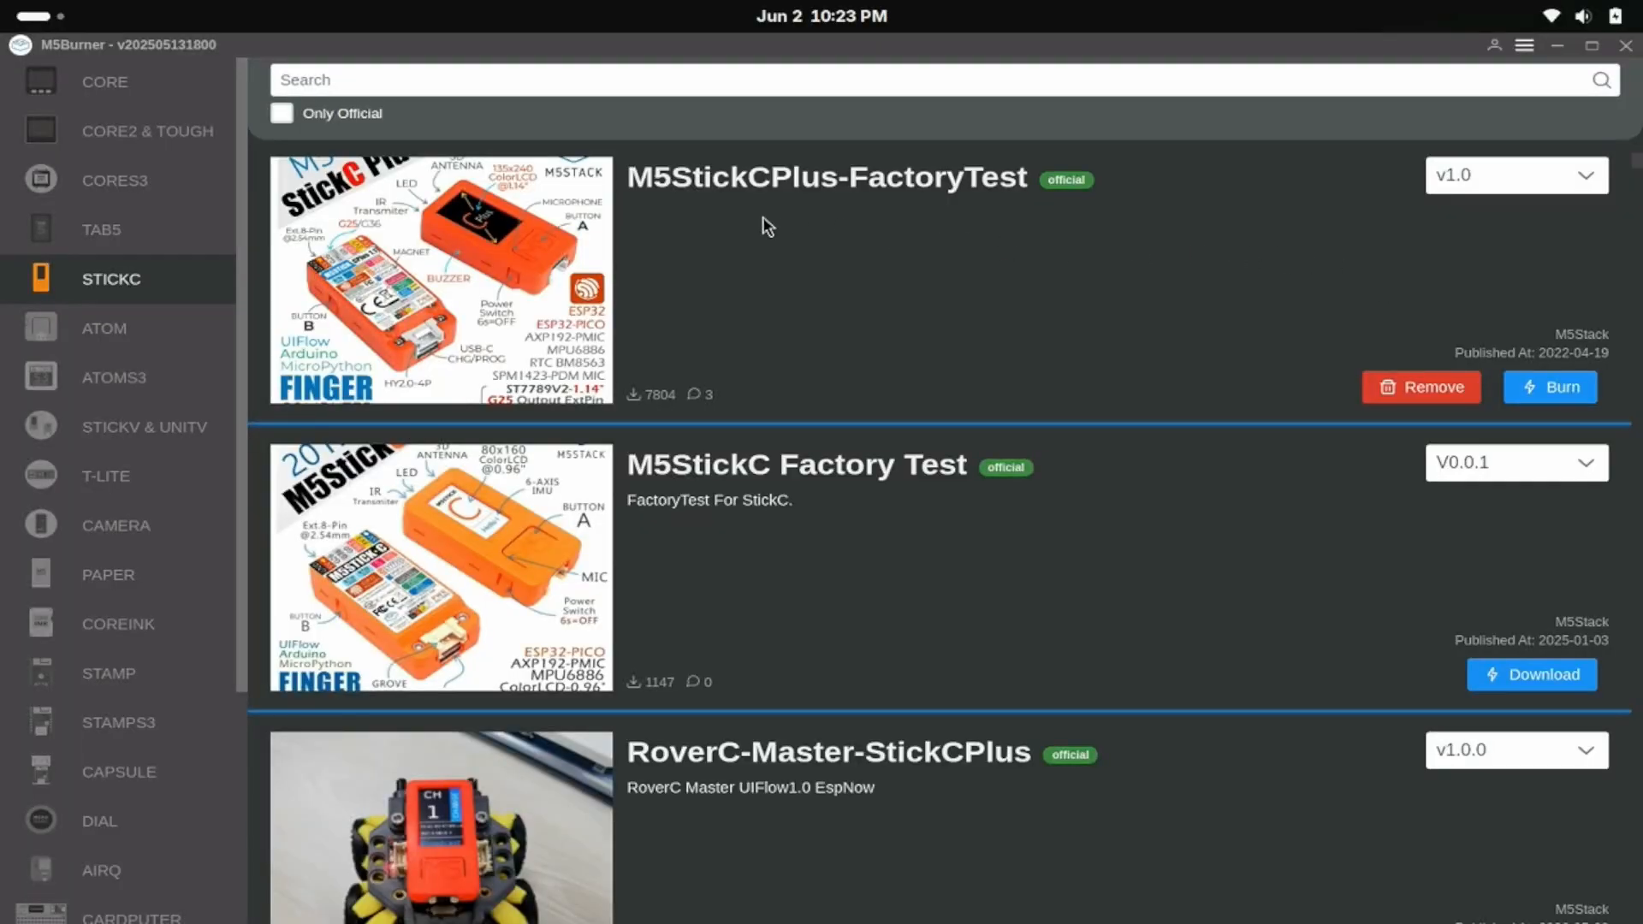
mouse_move(1465, 338)
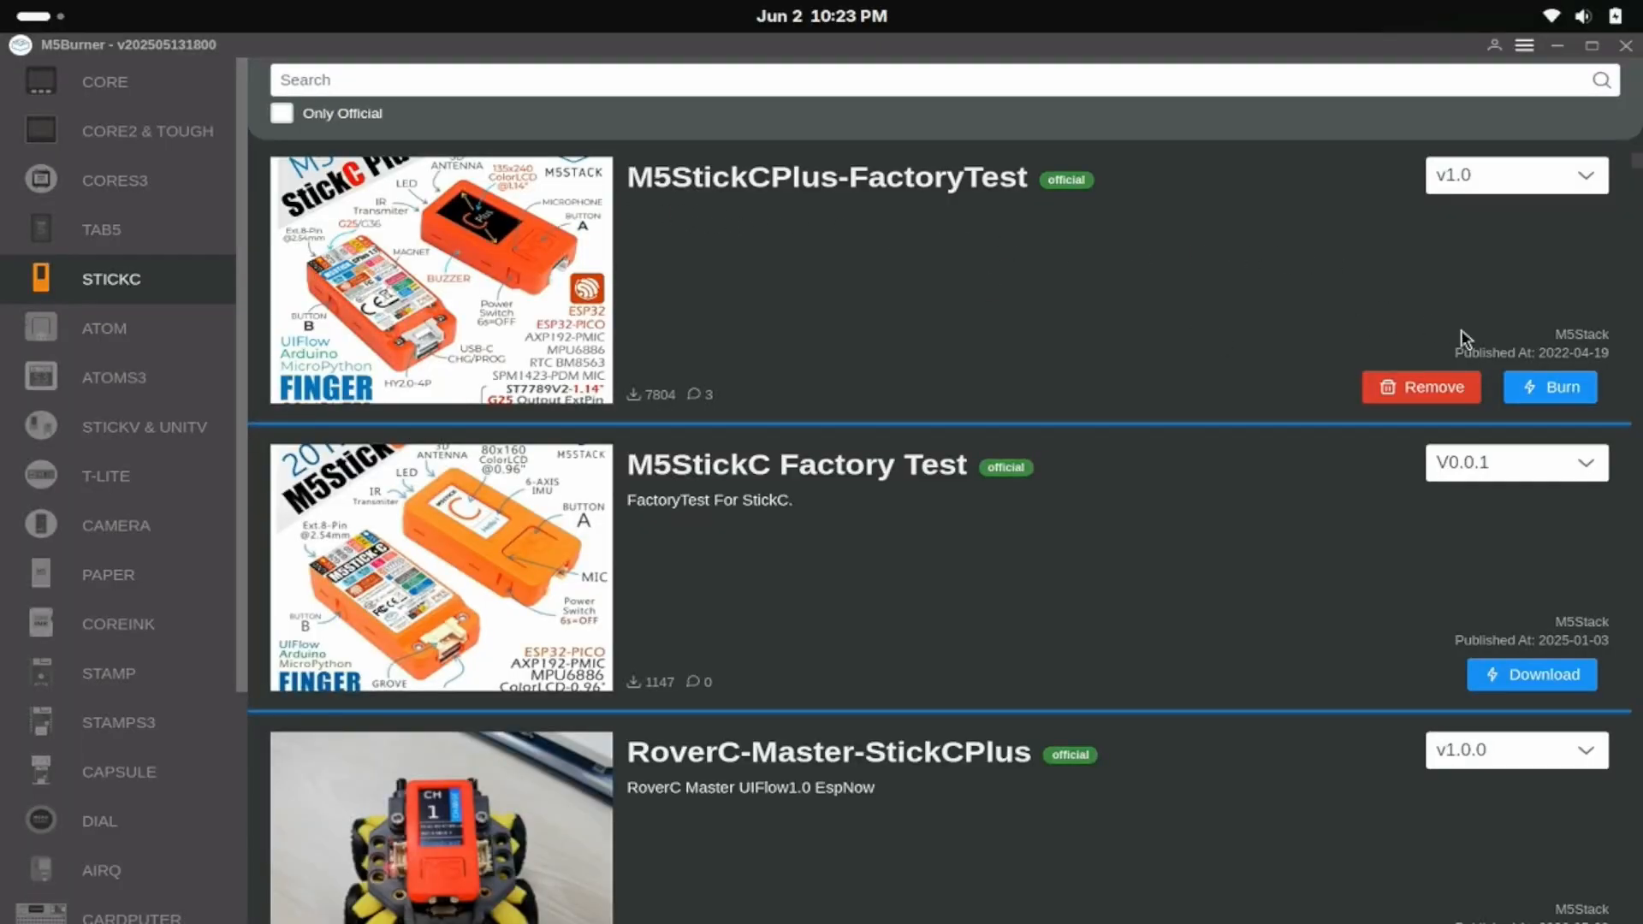
Step: Start burning M5StickCPlus-FactoryTest and check the ttyUSB0 port and 1500000 baud rate
click(1550, 387)
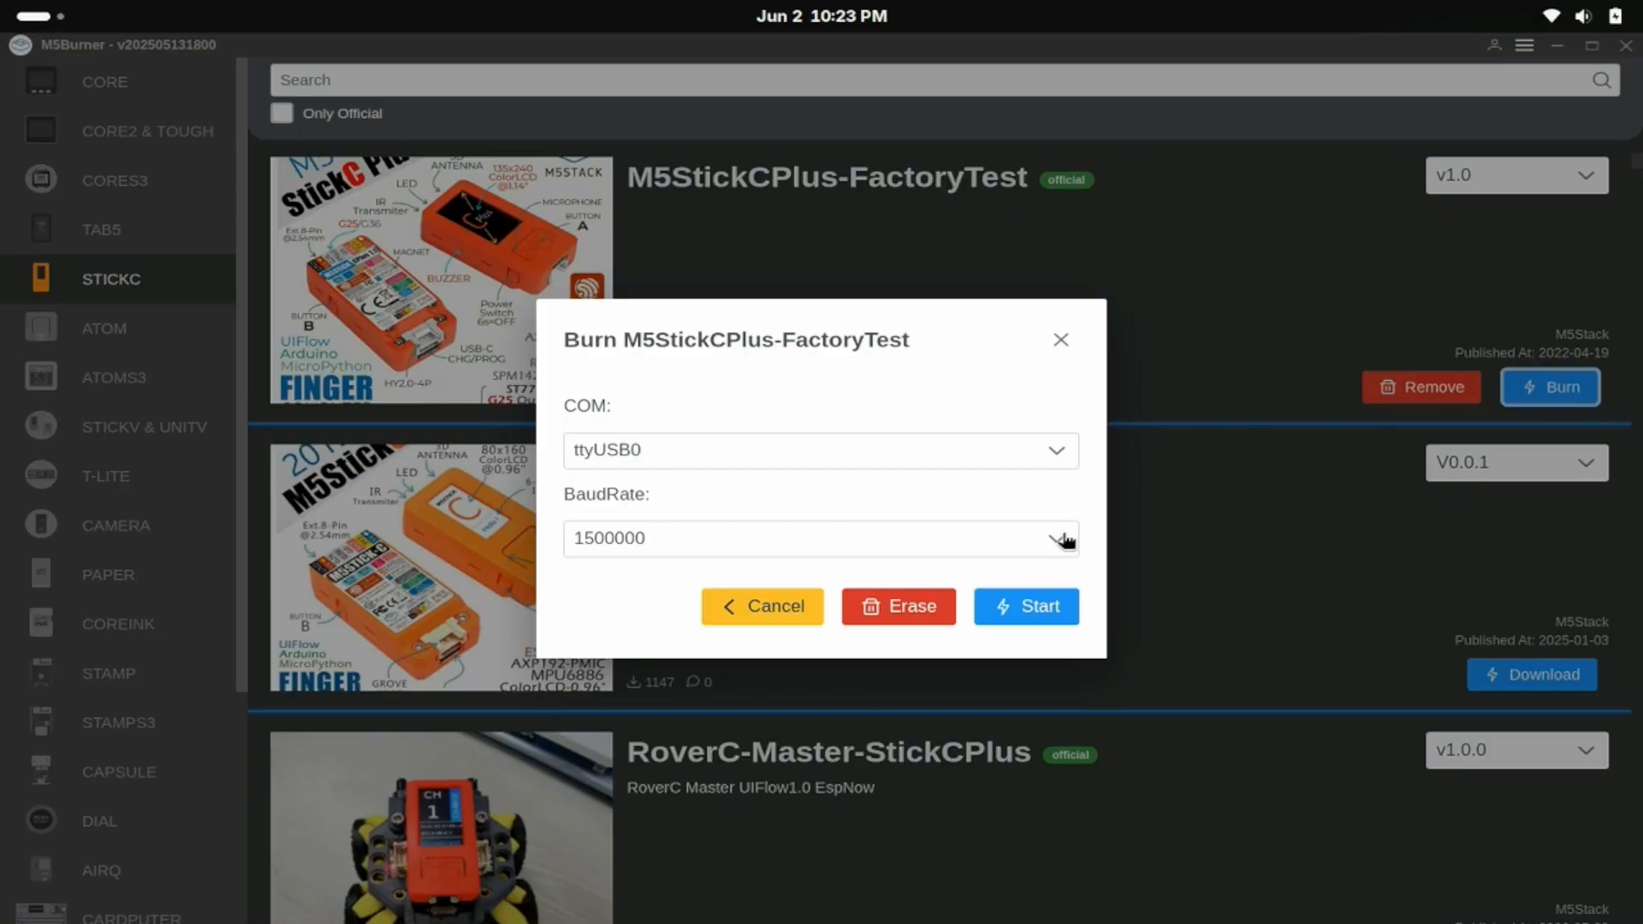
click(1025, 606)
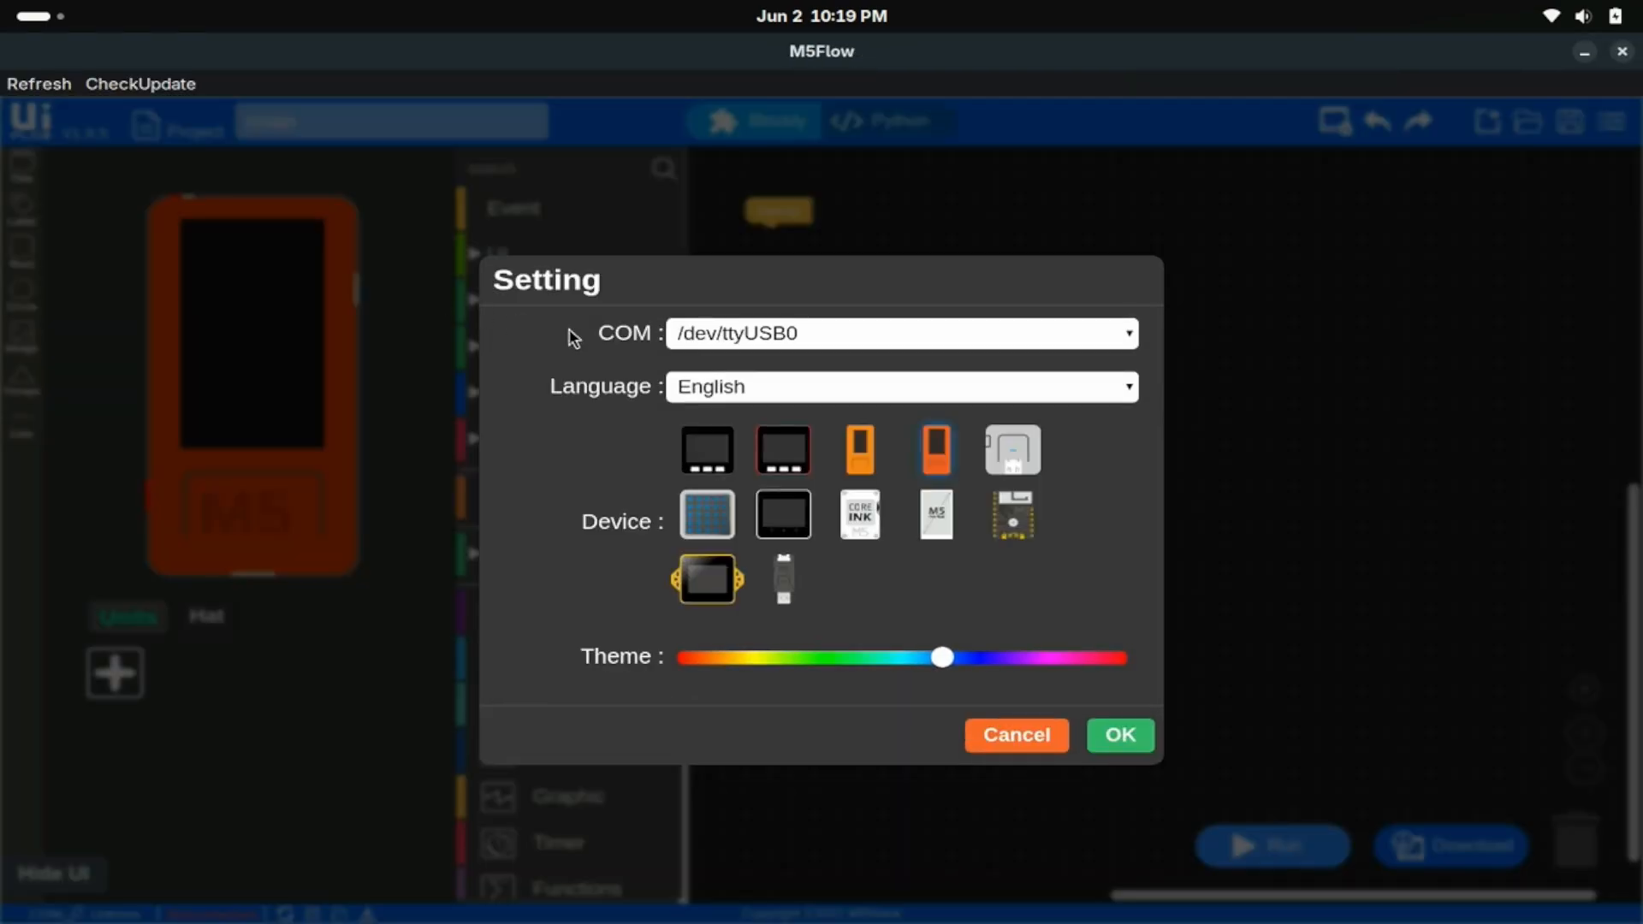
Step: Review M5Flow settings: COM port /dev/ttyUSB0, English language and device choice
click(1119, 736)
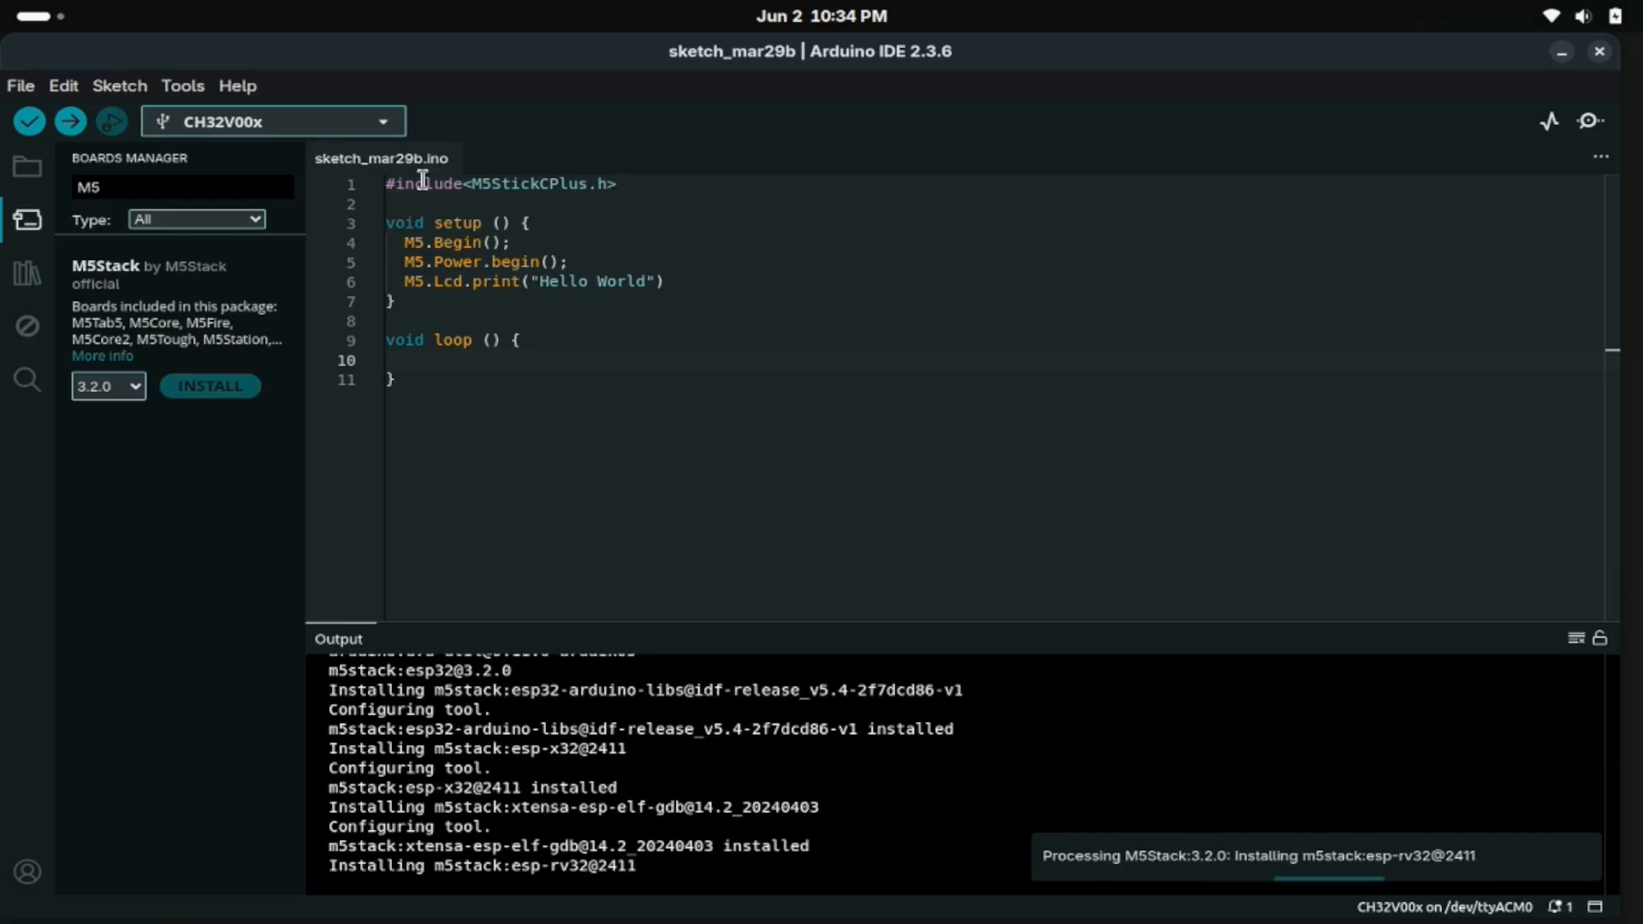
Step: In Preferences, add the M5Stack package index URL to the additional boards manager URLs
click(20, 85)
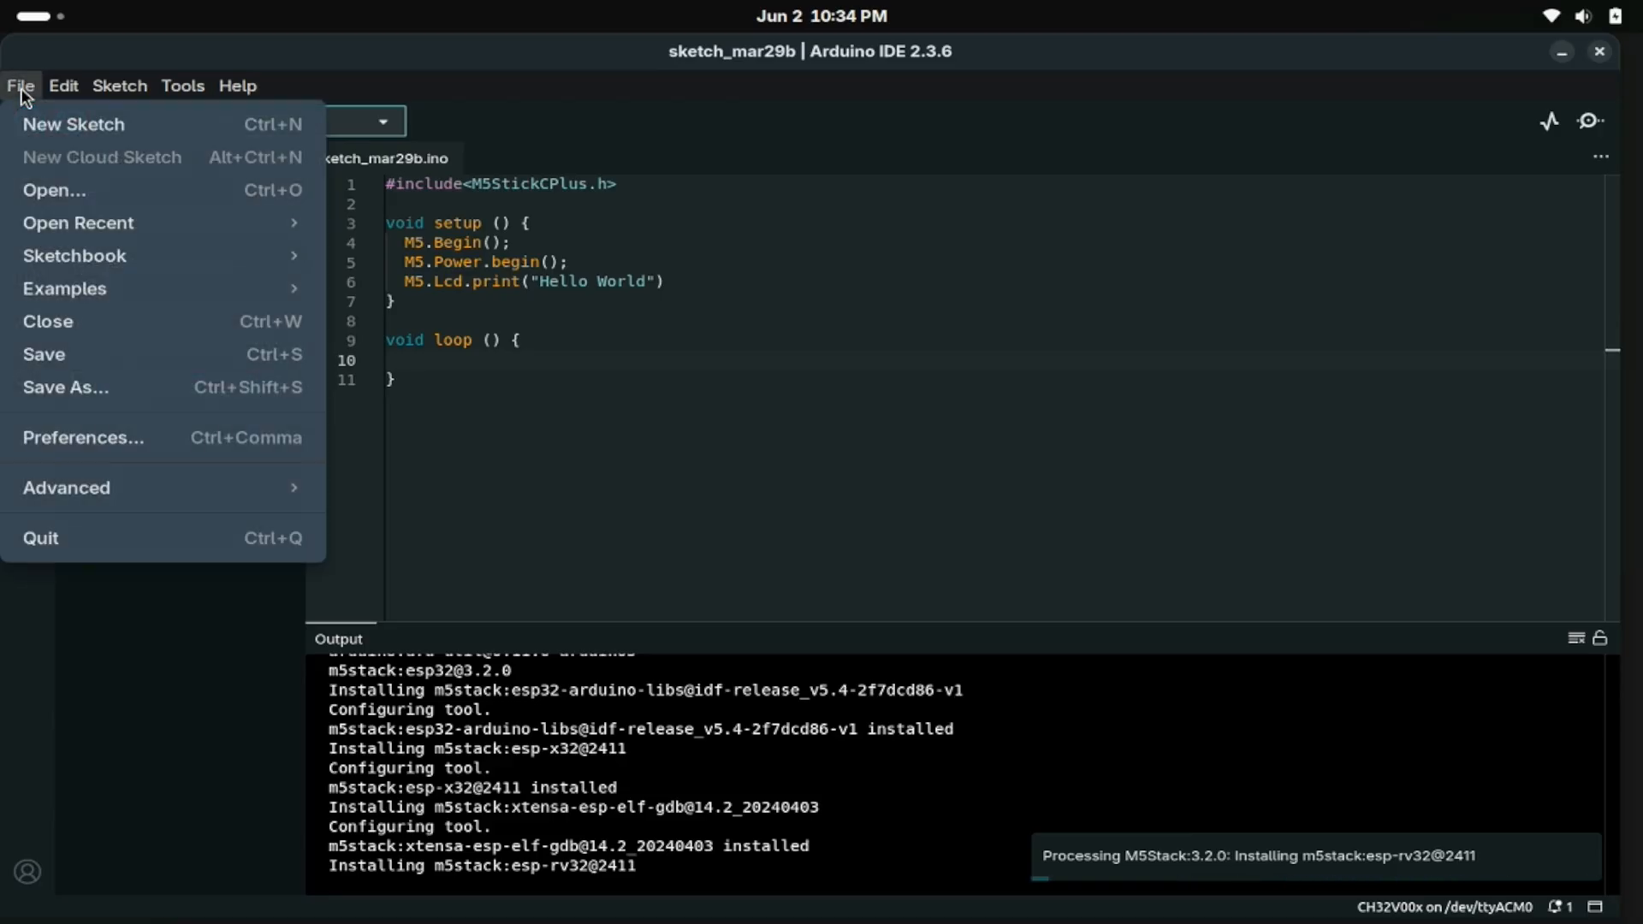
mouse_move(85, 443)
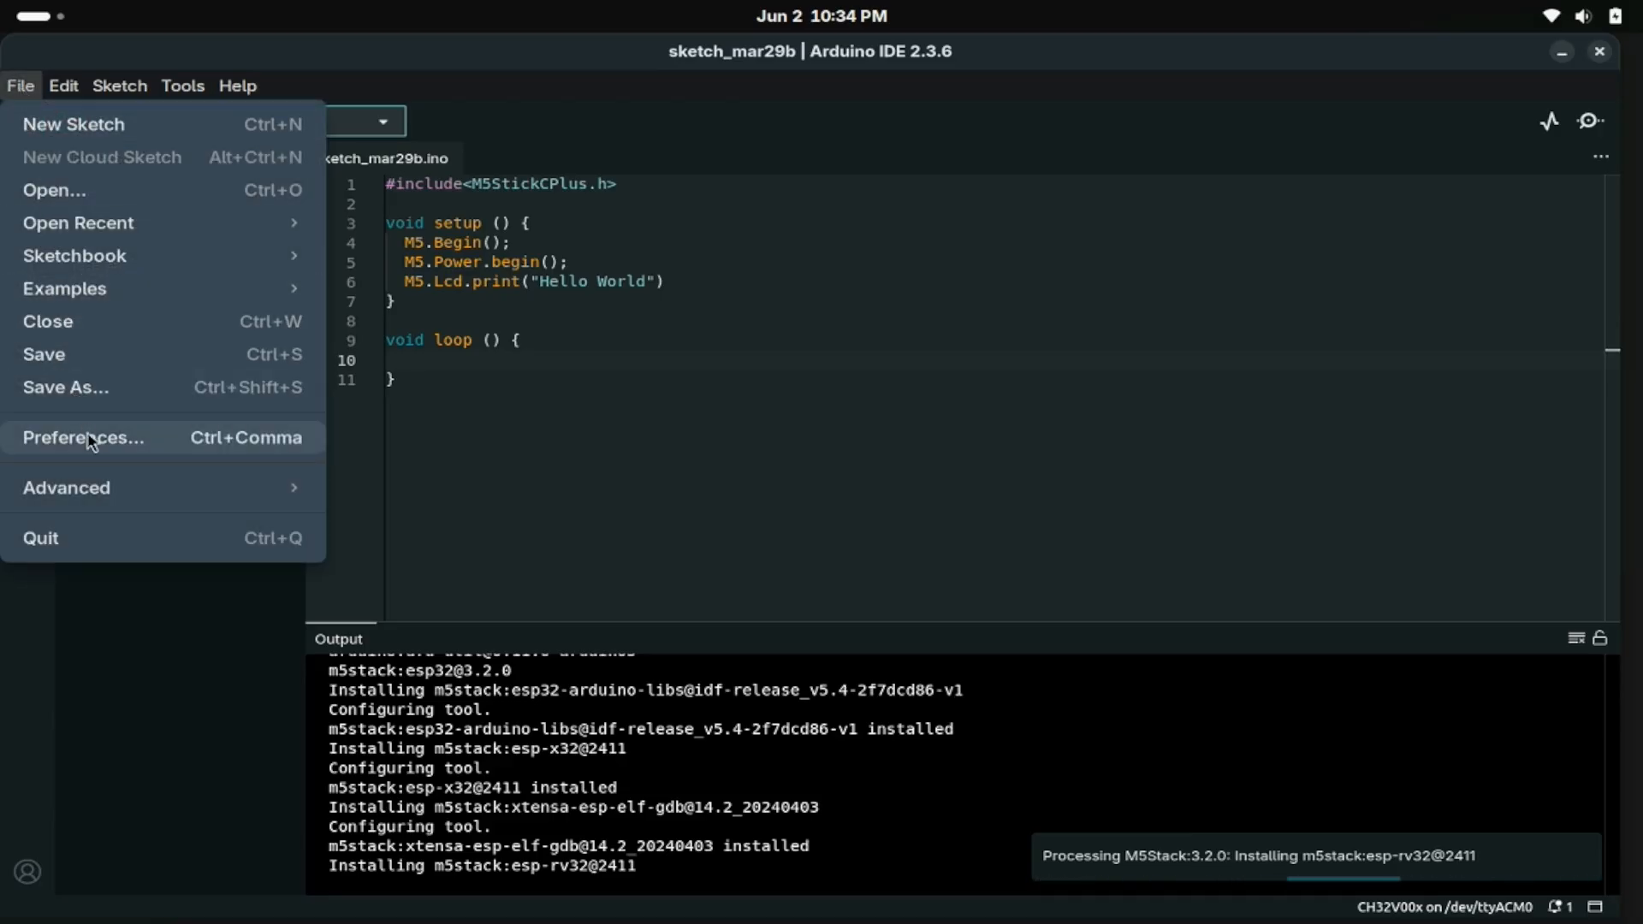
click(83, 438)
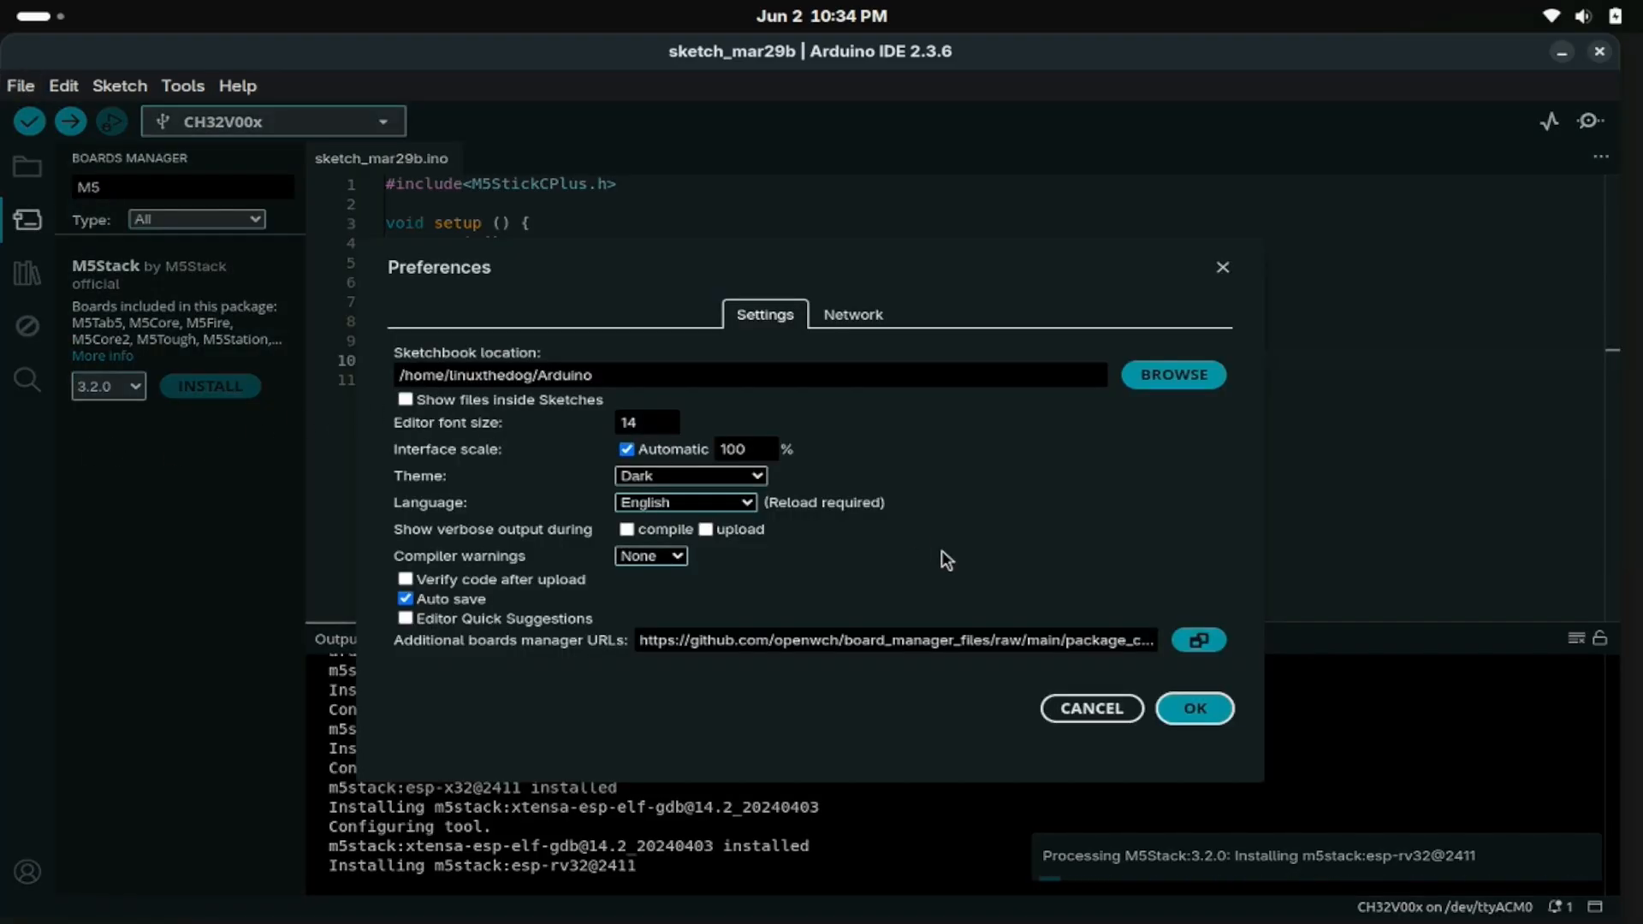
click(1198, 640)
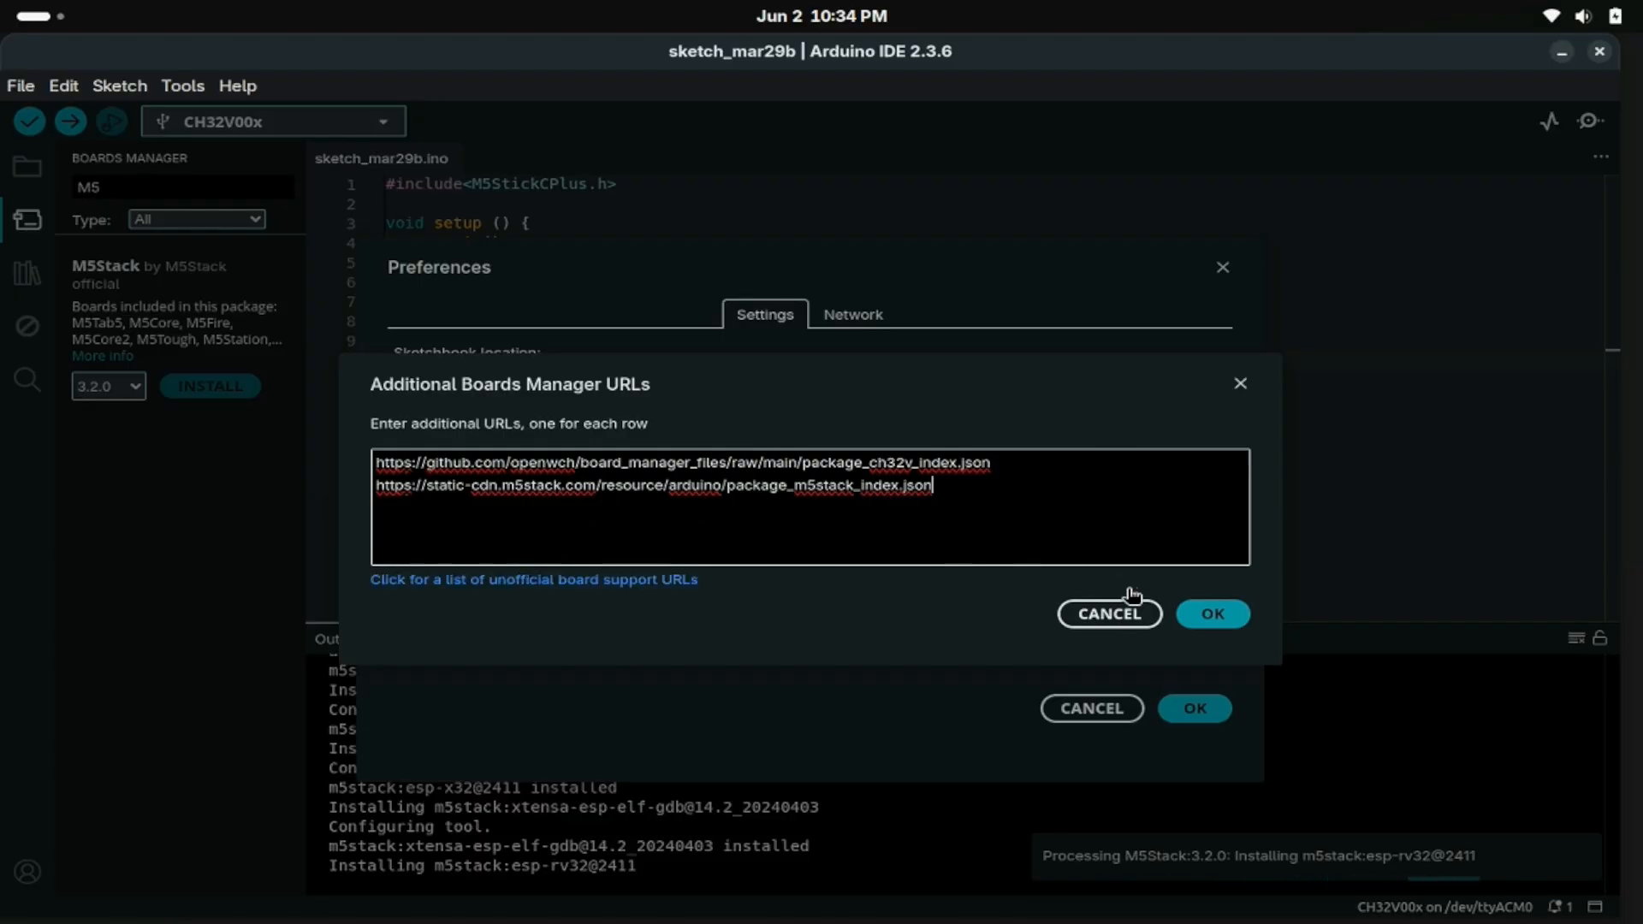
click(1212, 612)
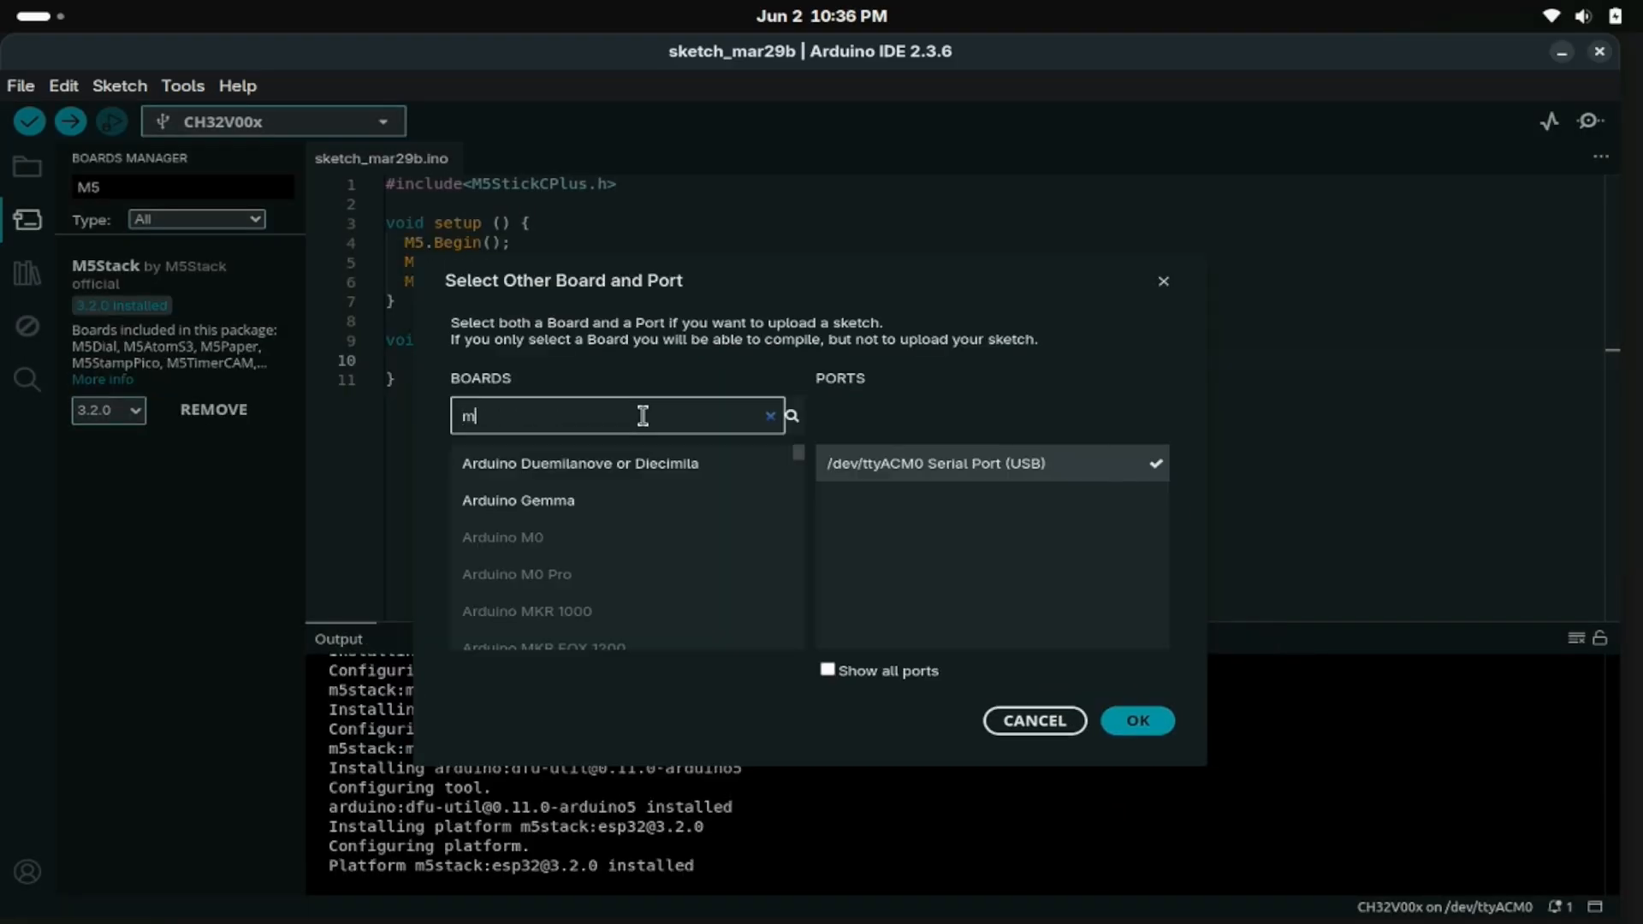
Step: Search 'm5stick' and select the M5StickCPlus2 board on /dev/ttyACM0
text(5stick)
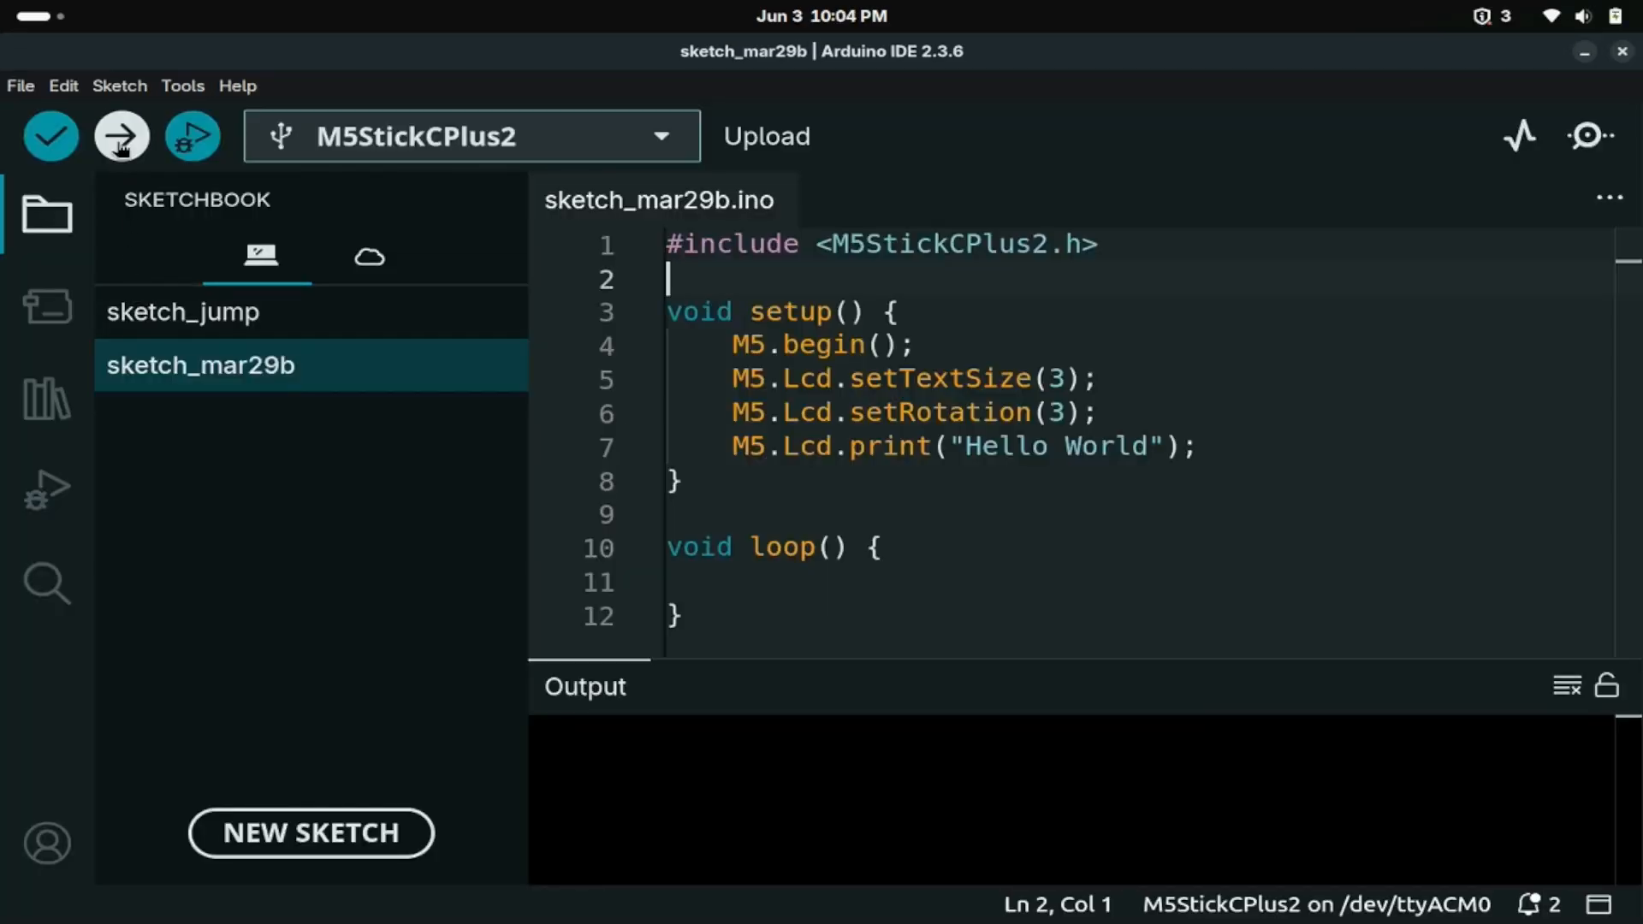
click(120, 136)
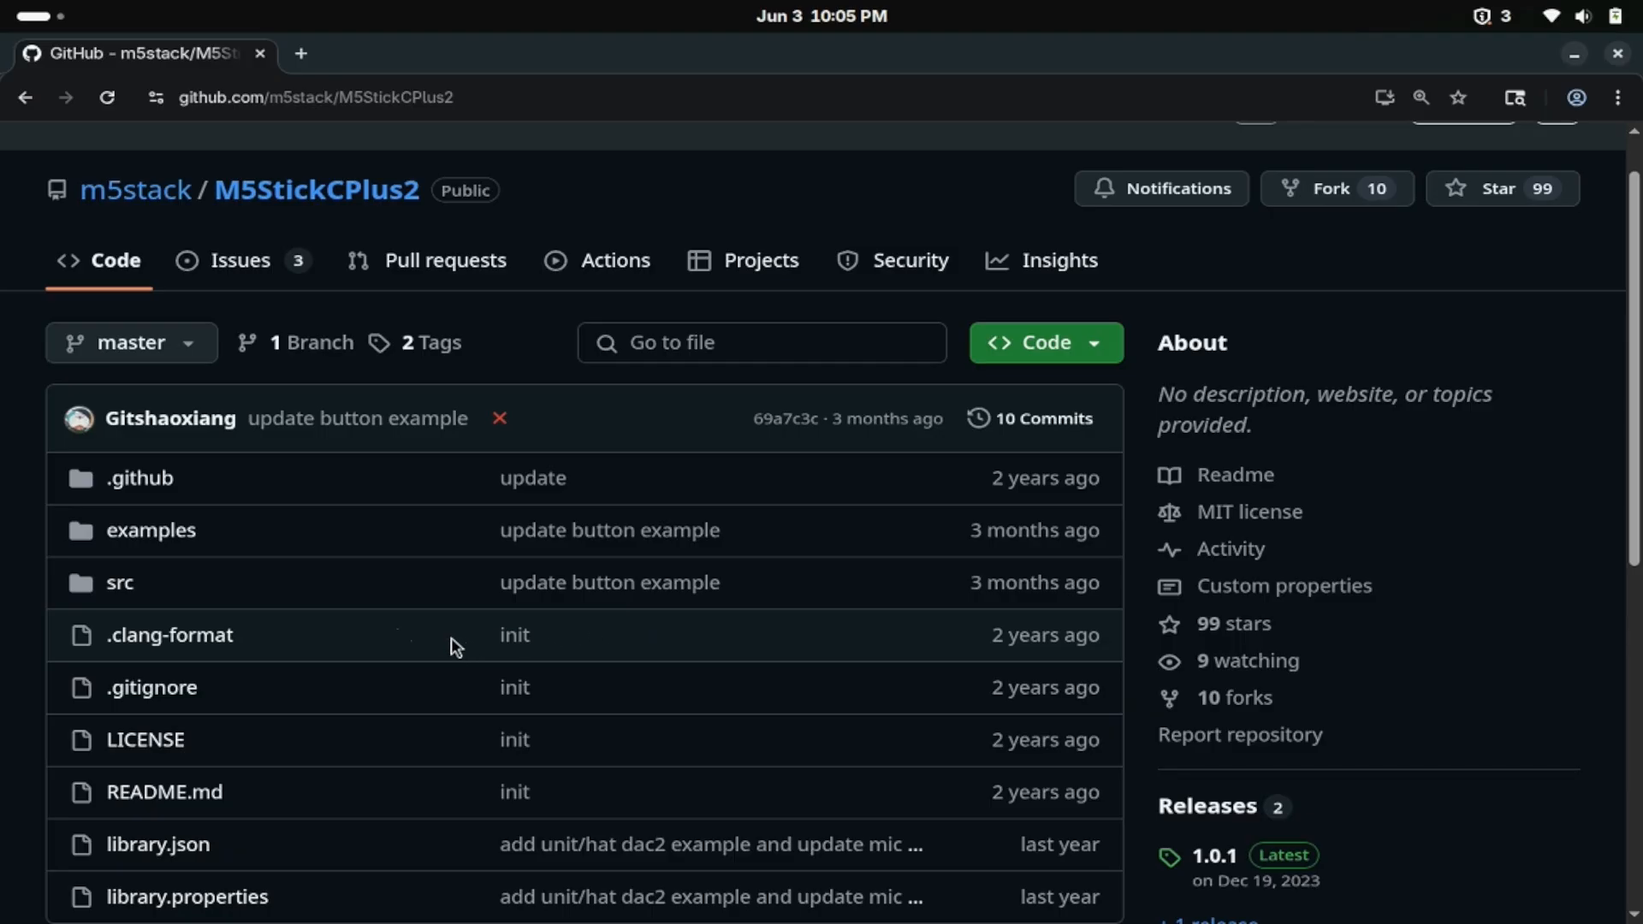
Step: Browse into examples/Basic of the m5stack/M5StickCPlus2 repository
click(150, 530)
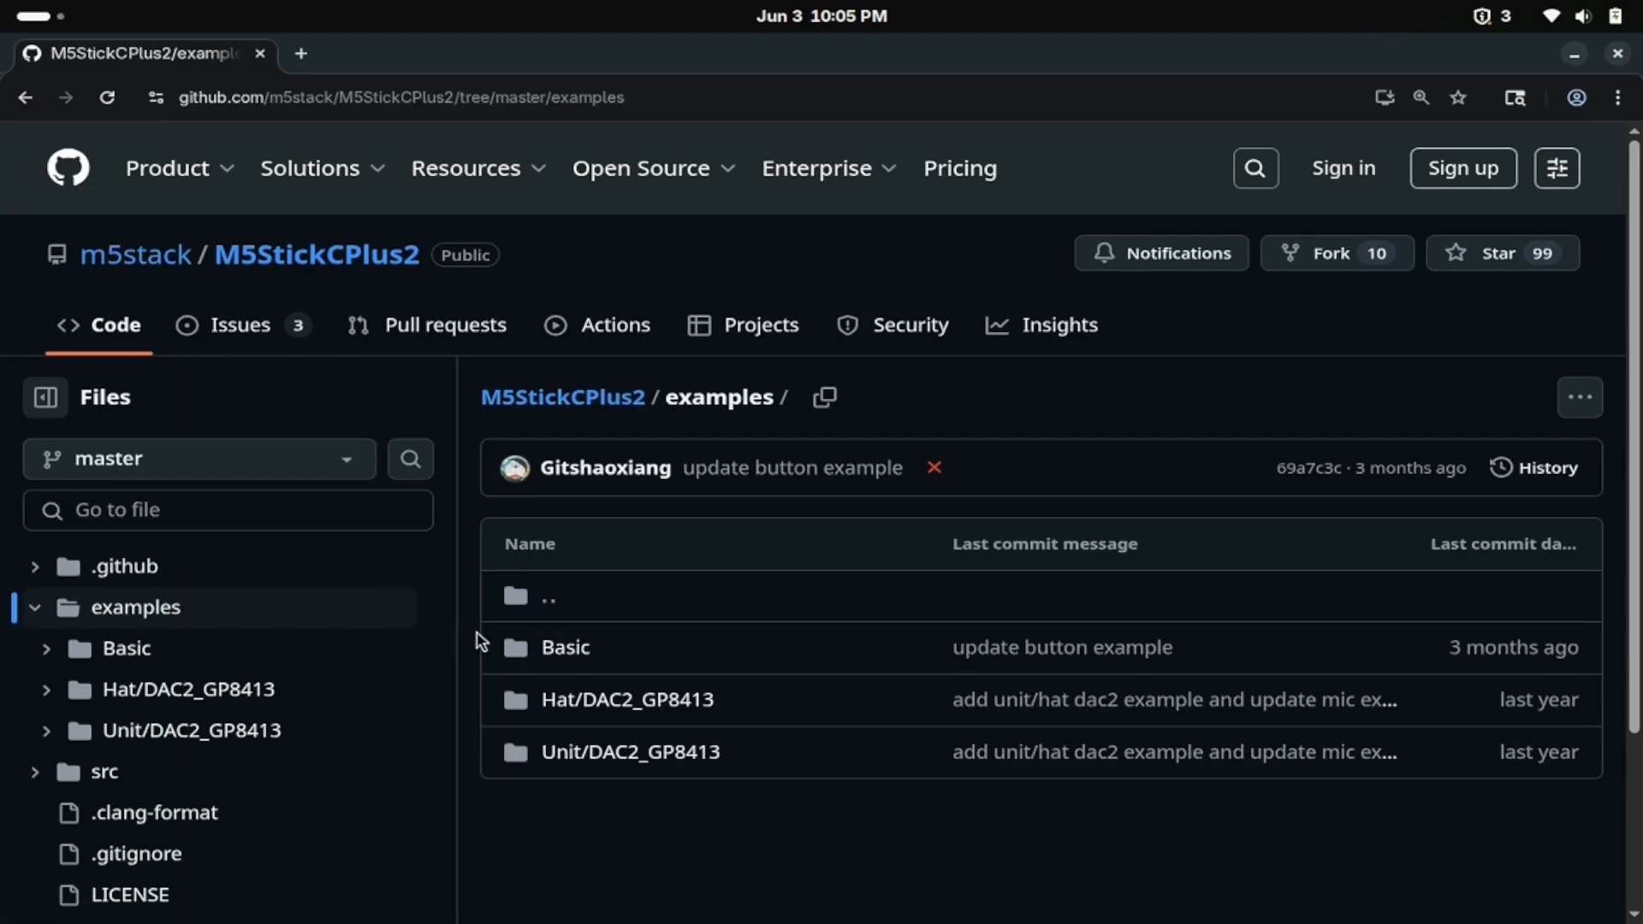
click(564, 647)
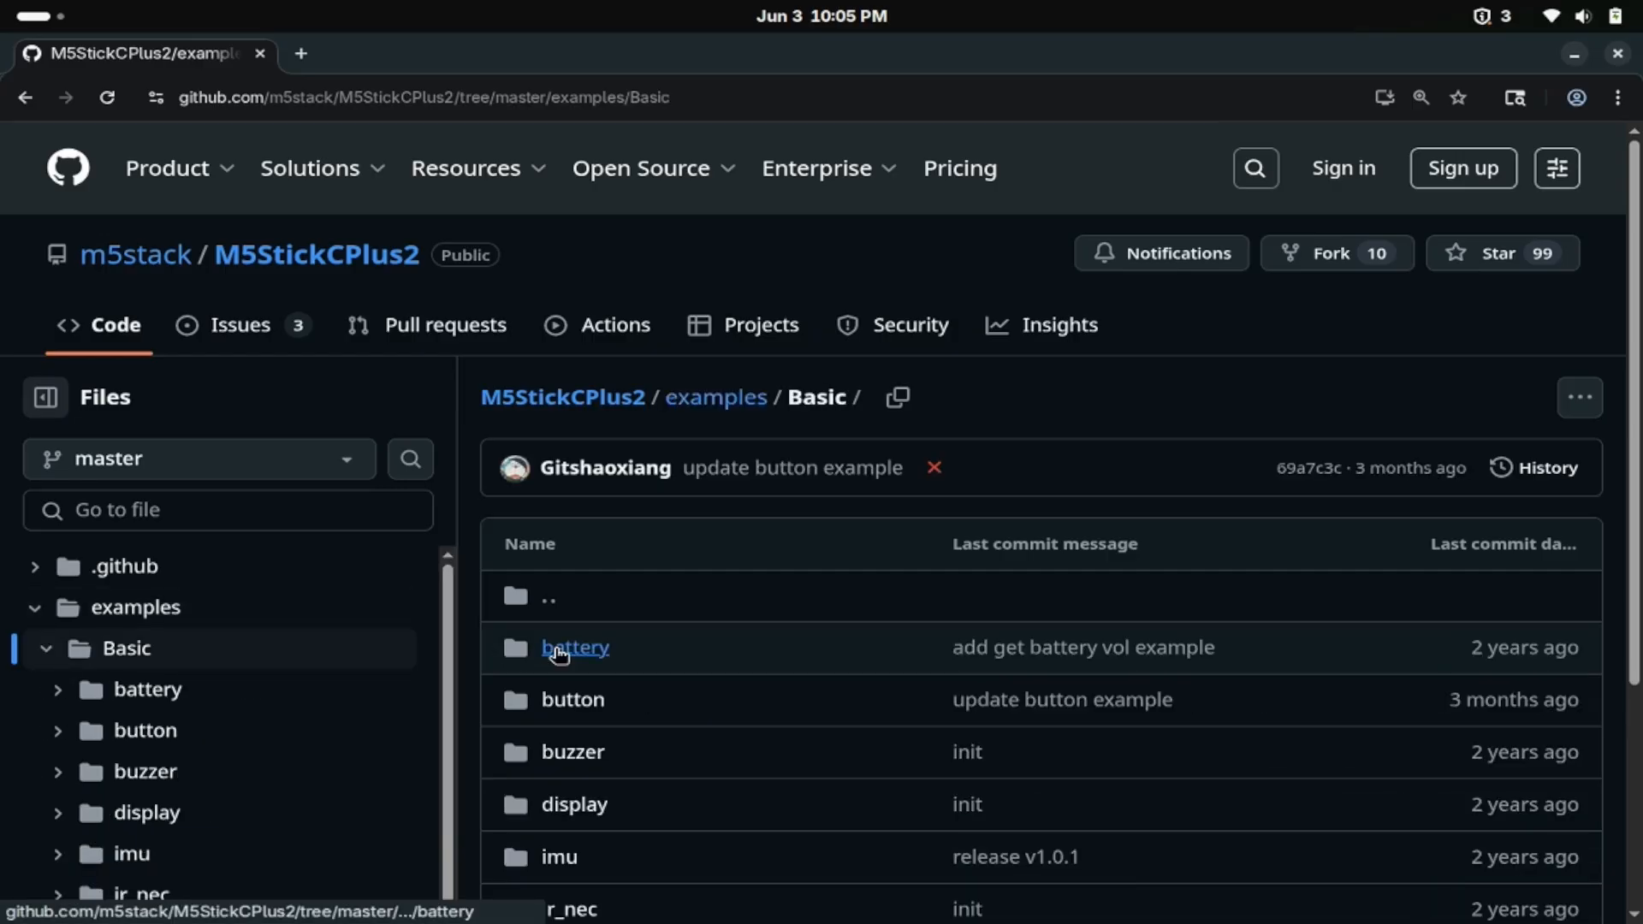
scroll(down, 3)
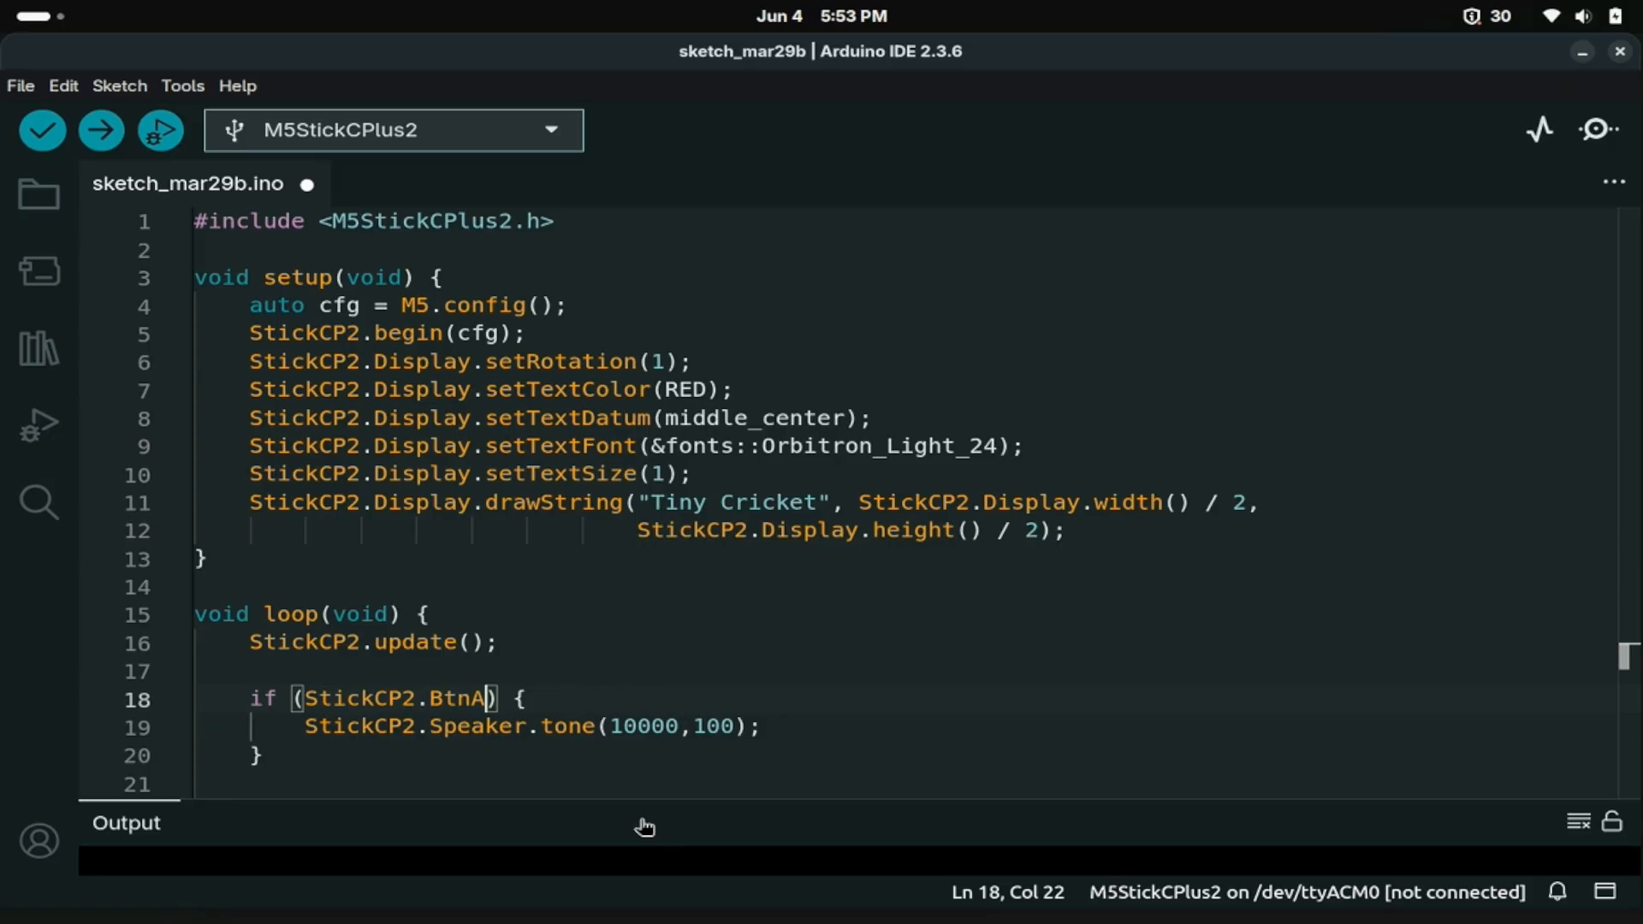
Step: Complete StickCP2.BtnA.isPressed() on line 18, then verify and upload the sketch
text(.isPressed()
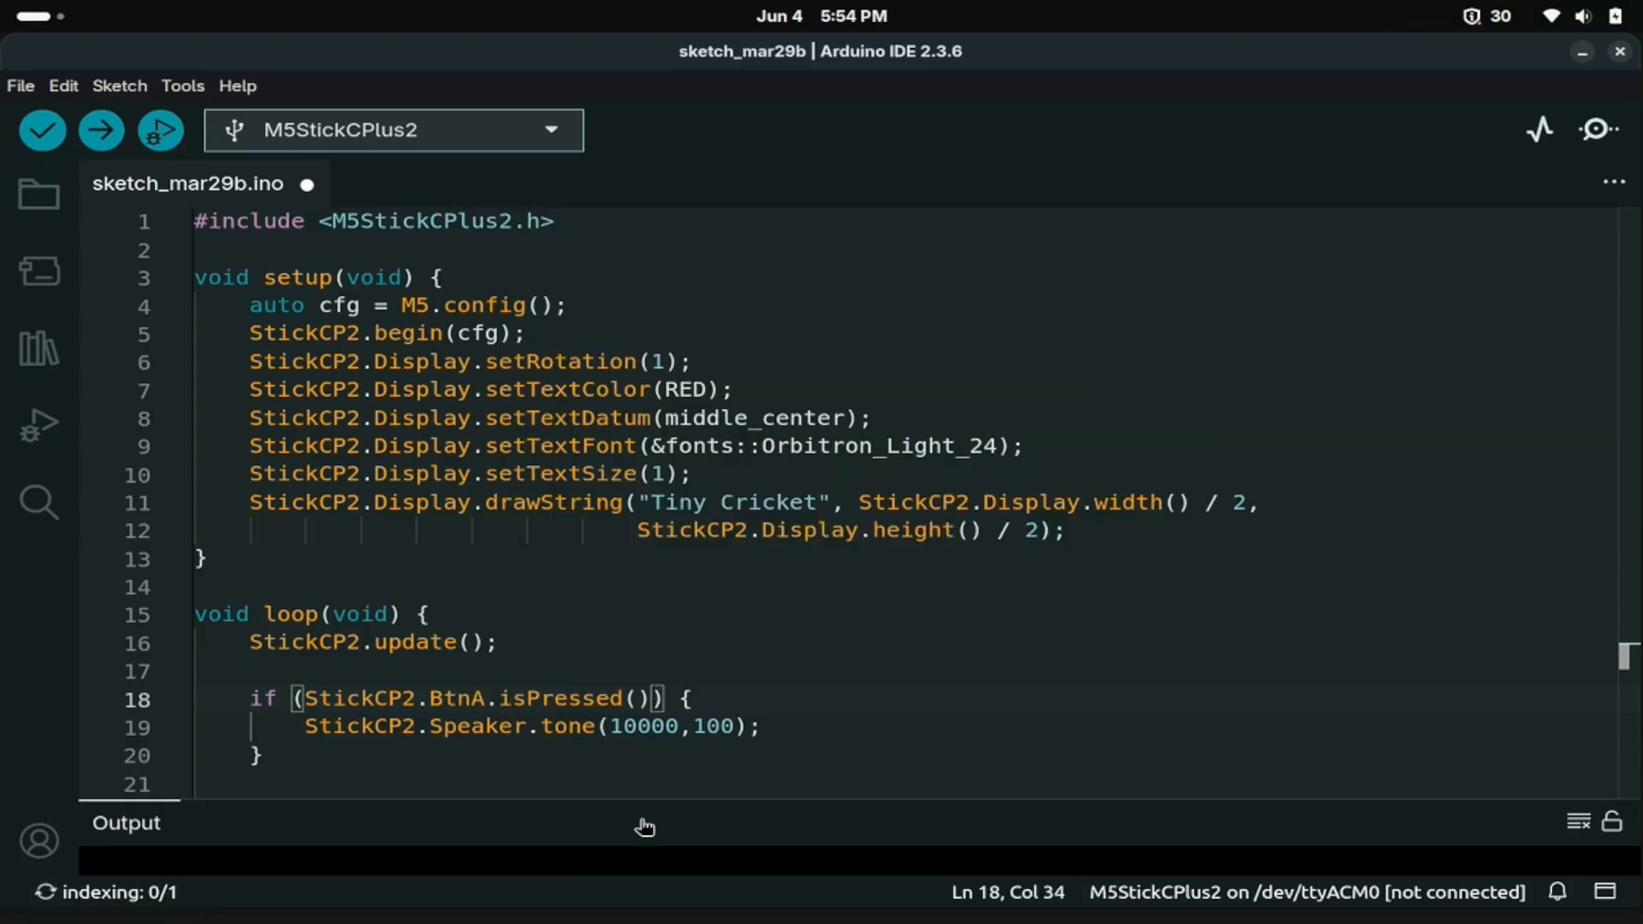
click(44, 132)
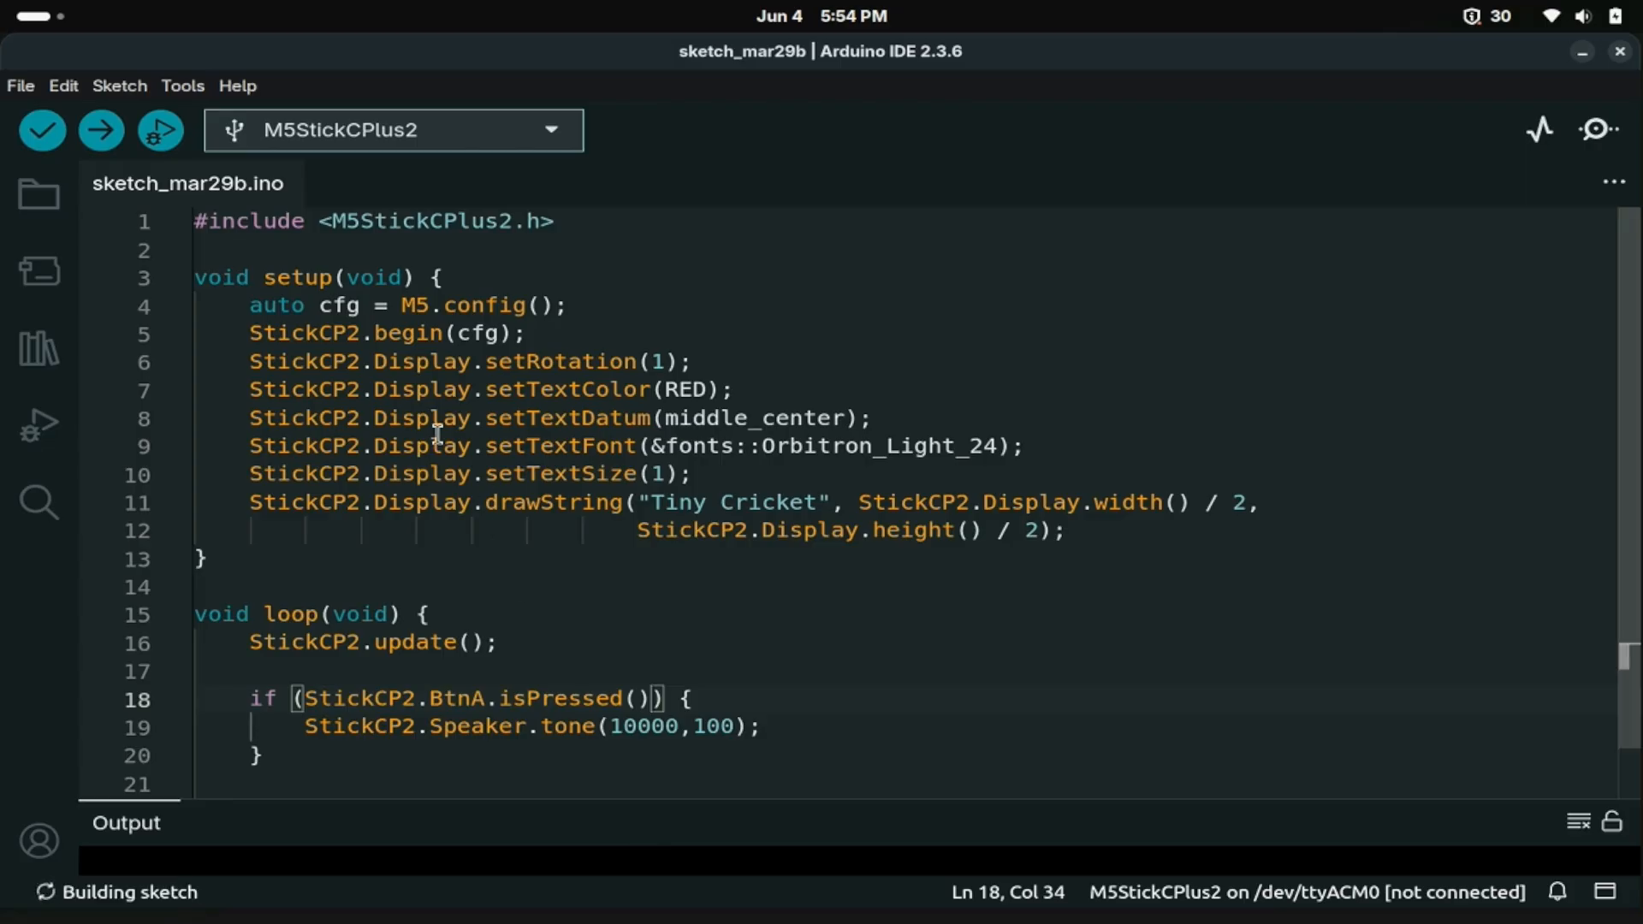
mouse_move(103, 134)
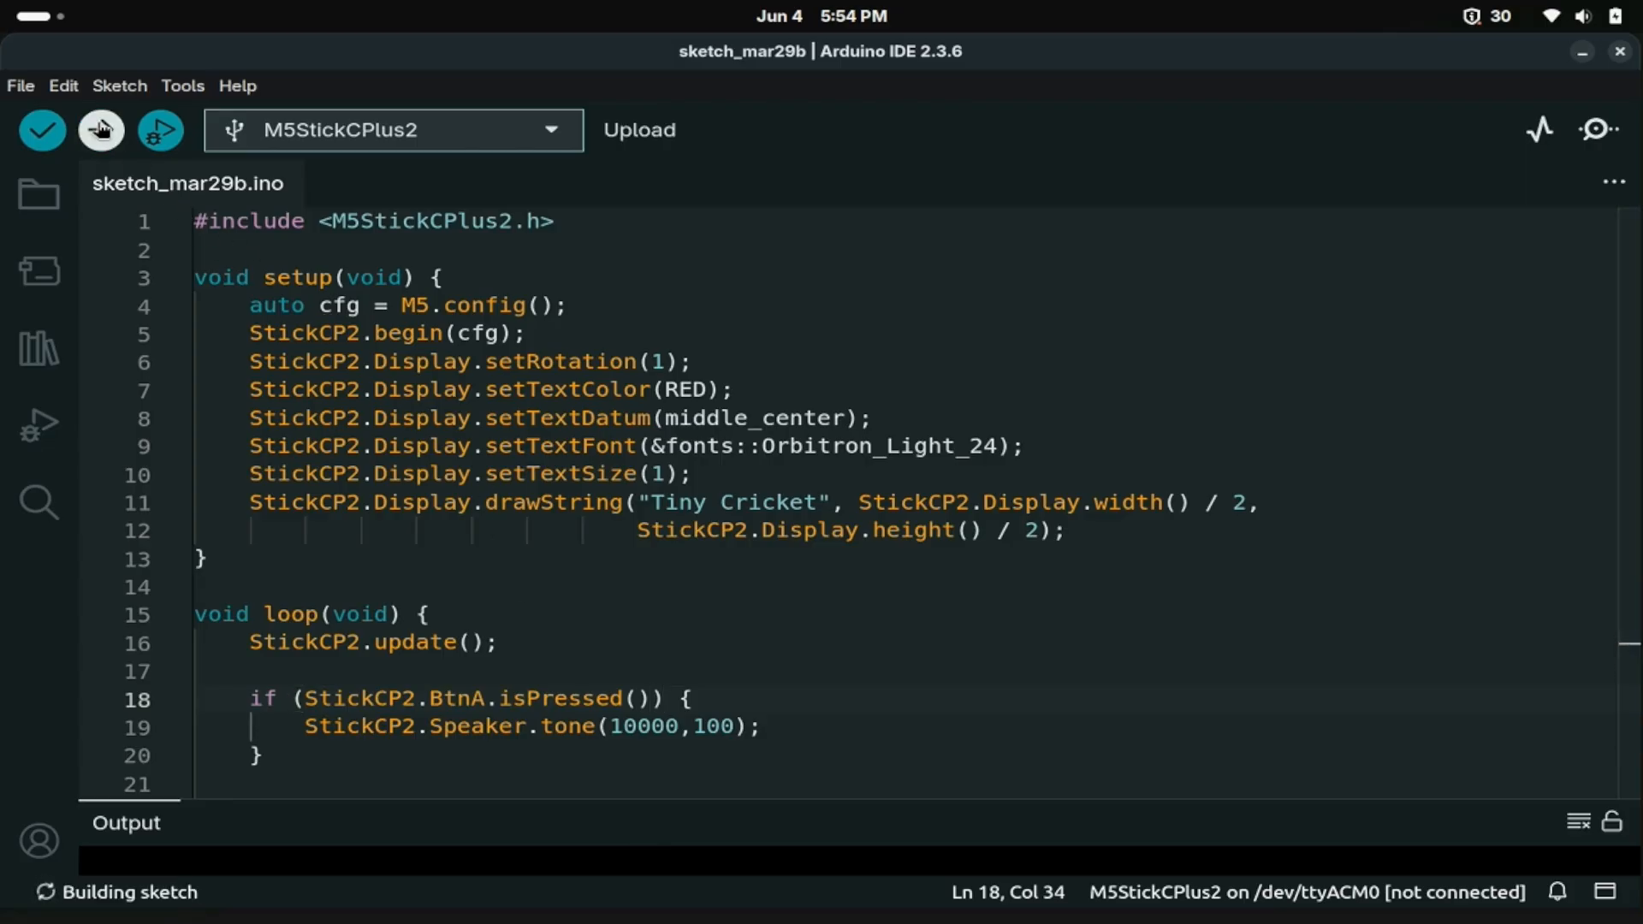
click(99, 130)
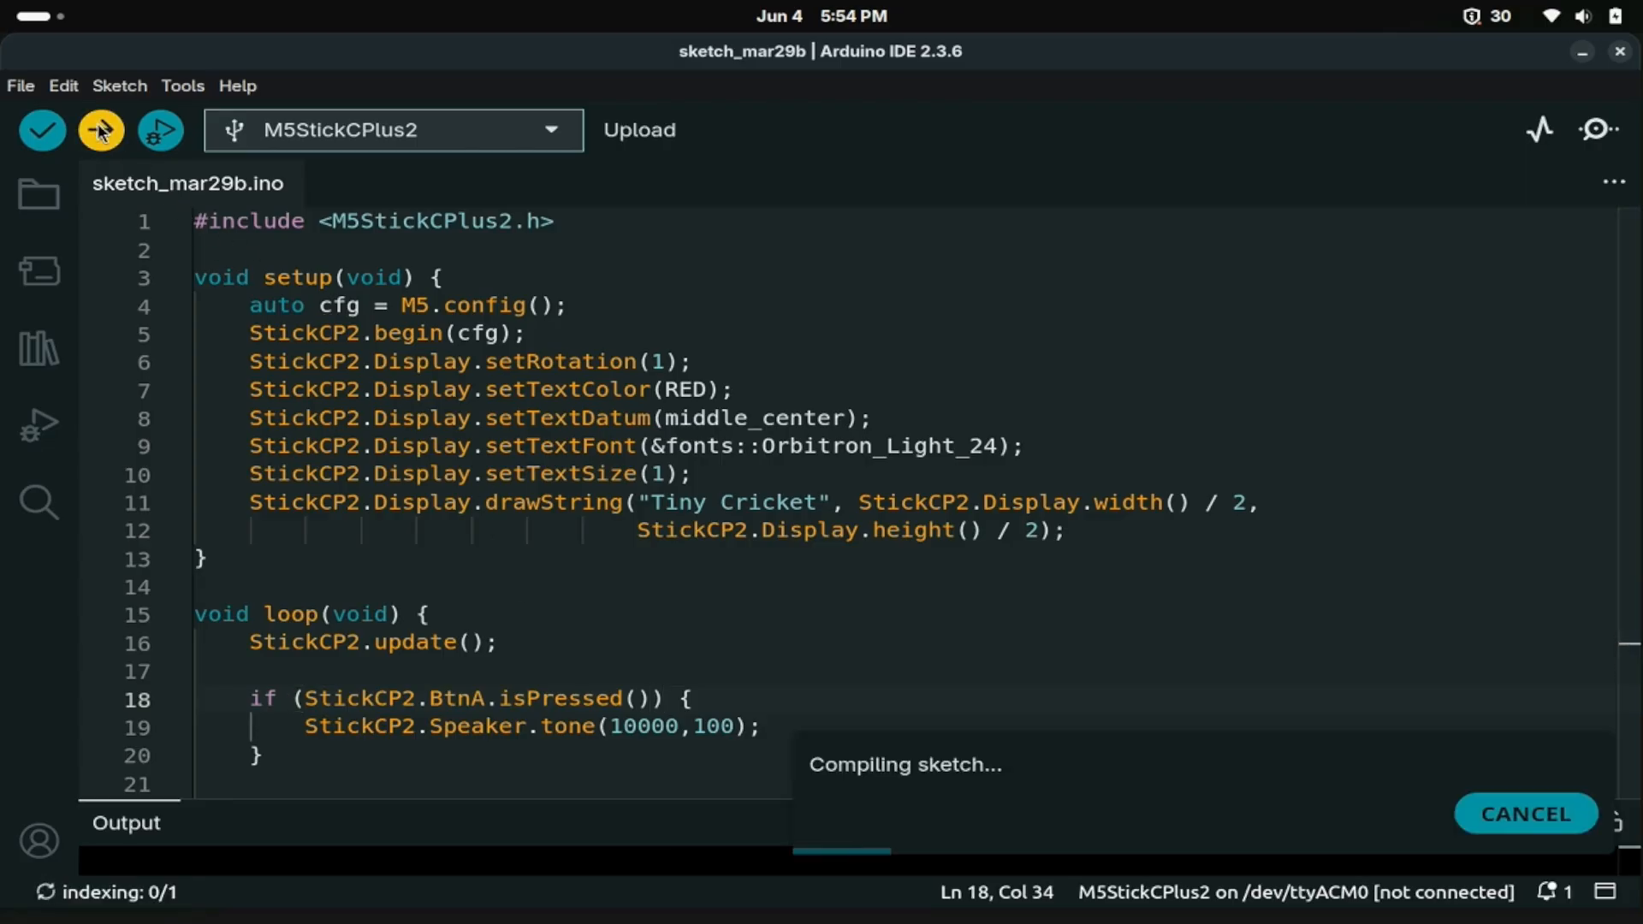